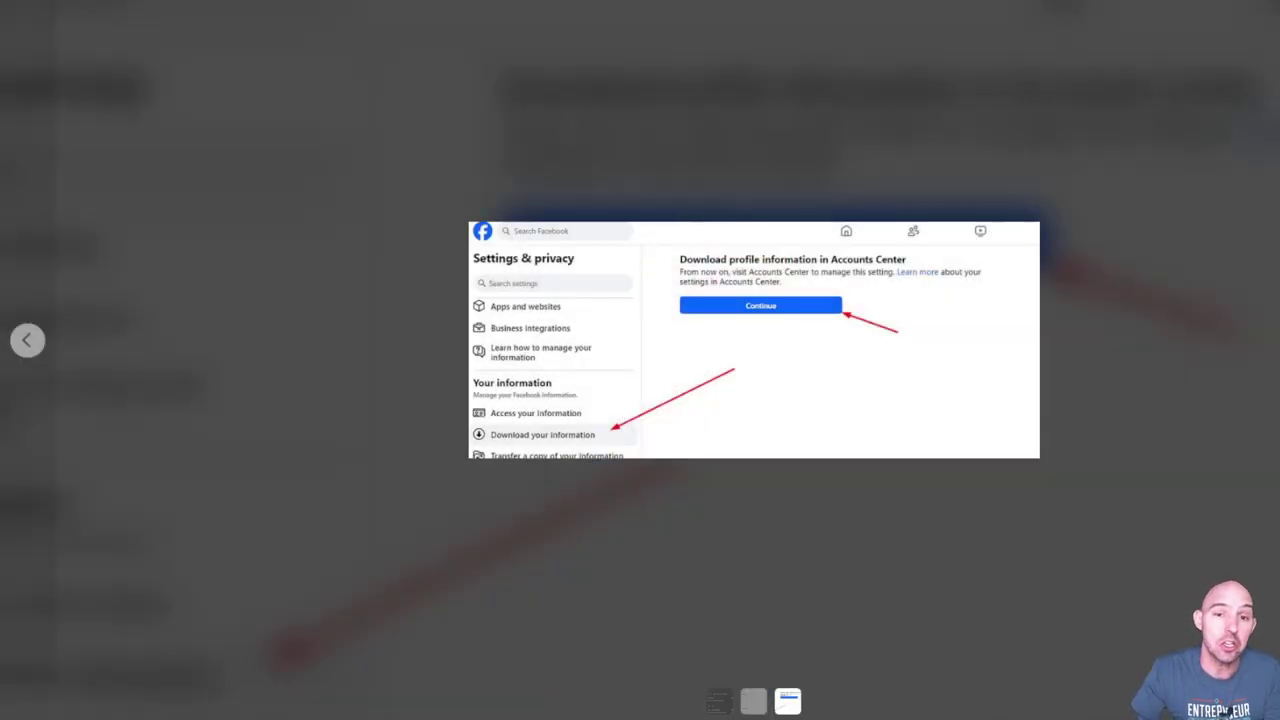
# - Advance the image viewer to the screenshot listing Facebook's downloadable activity categories
pyautogui.click(760, 305)
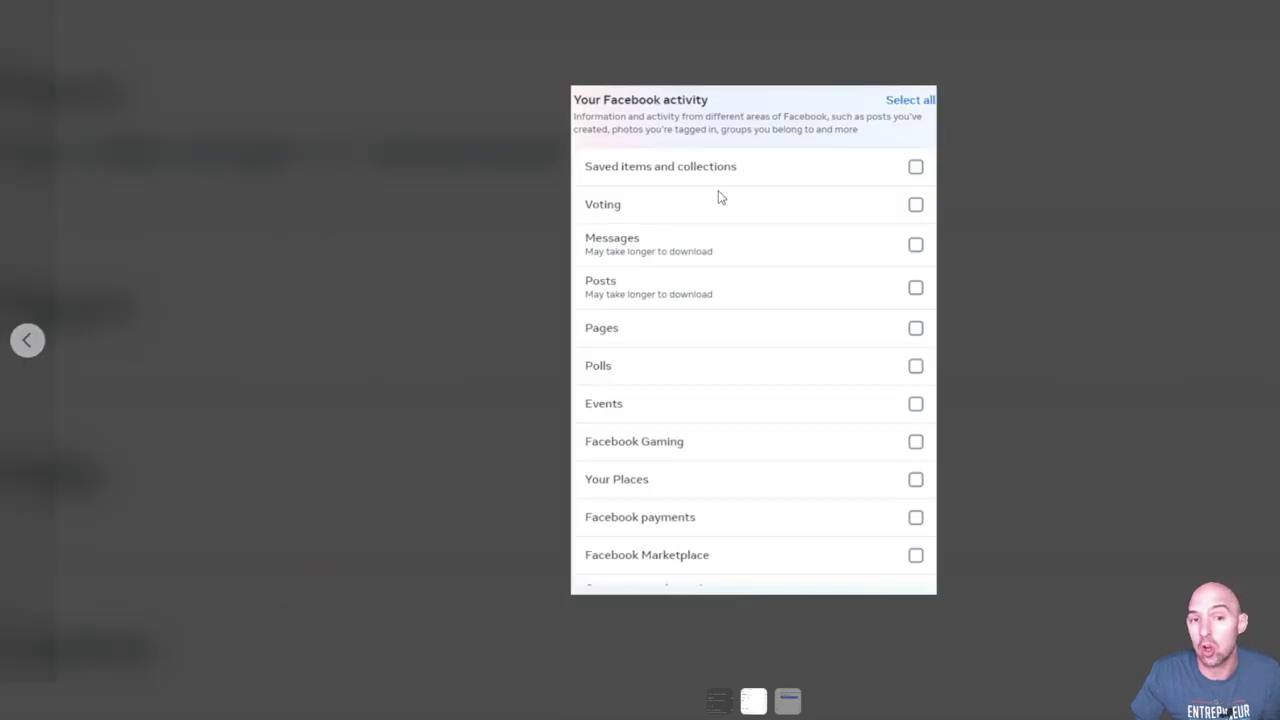
pyautogui.moveTo(775, 218)
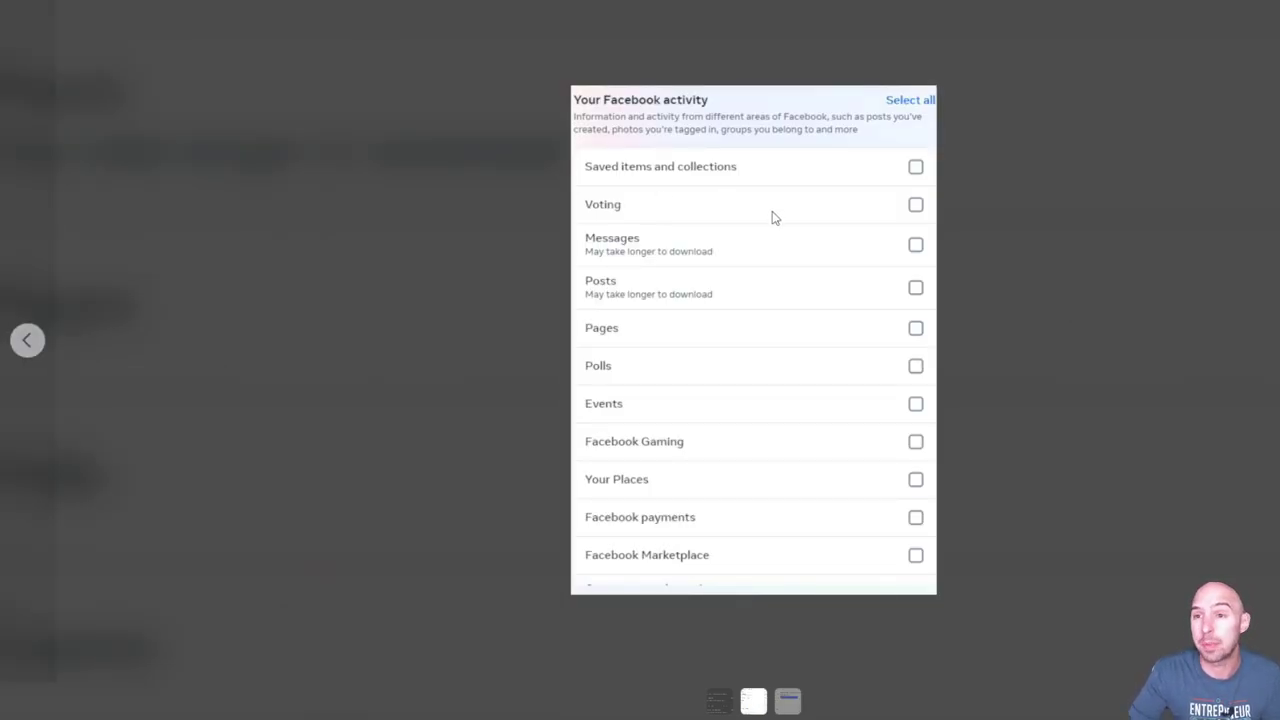
pyautogui.moveTo(725, 248)
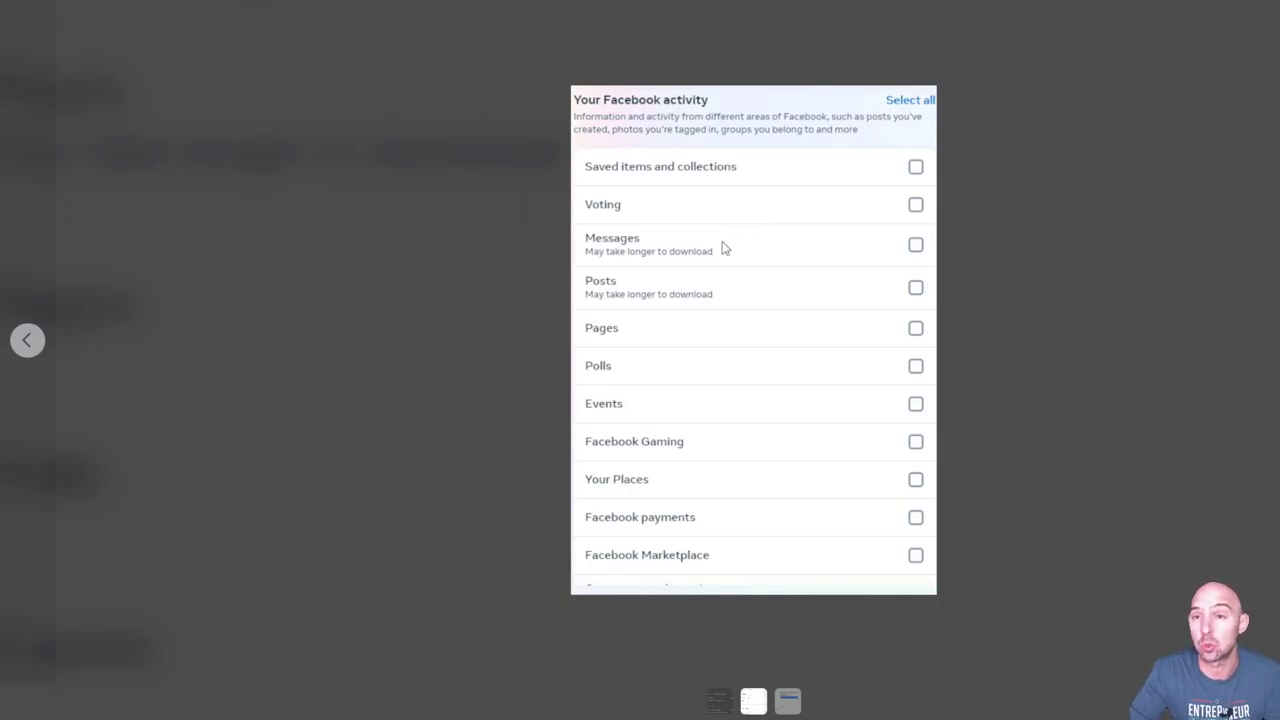
pyautogui.moveTo(645, 240)
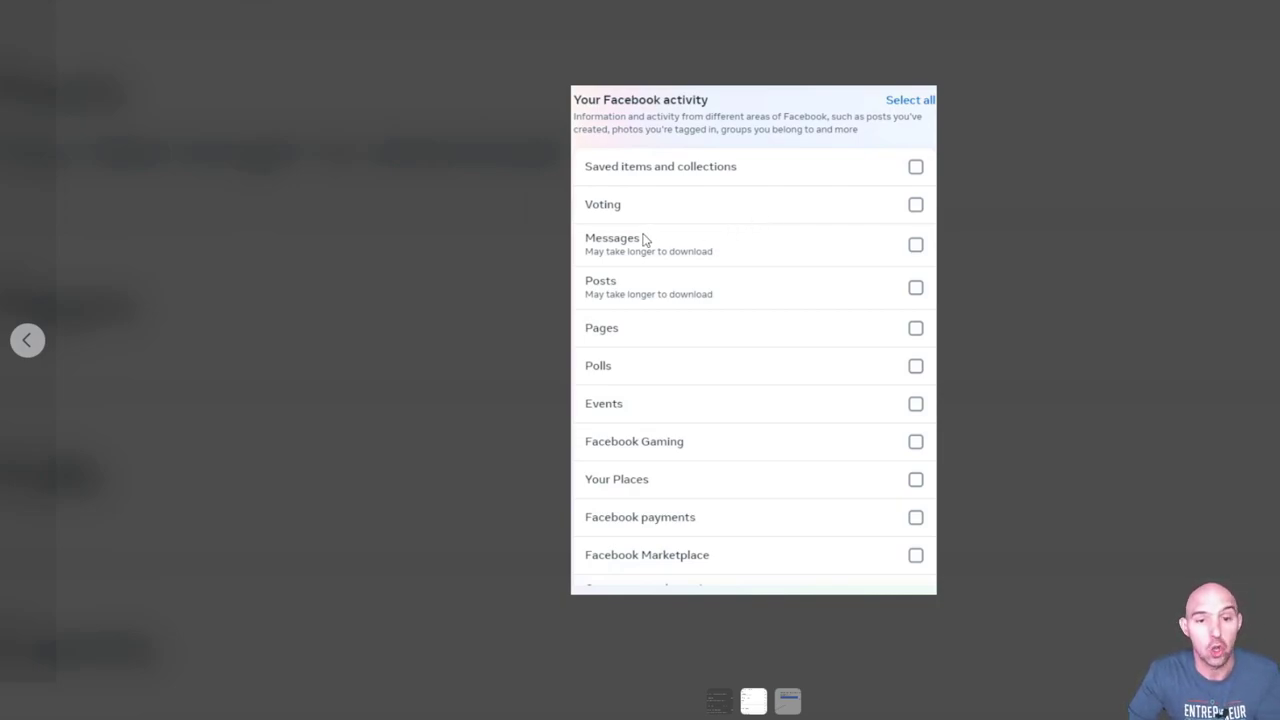
pyautogui.moveTo(645, 333)
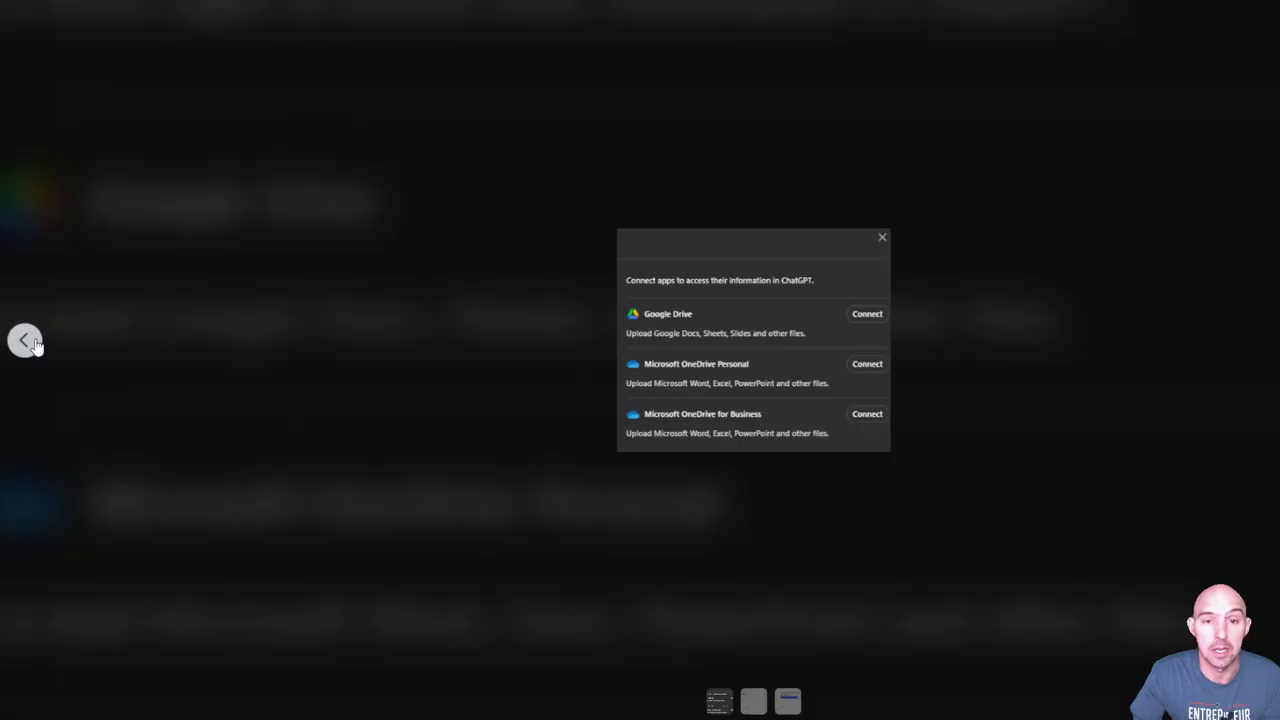
pyautogui.moveTo(680, 333)
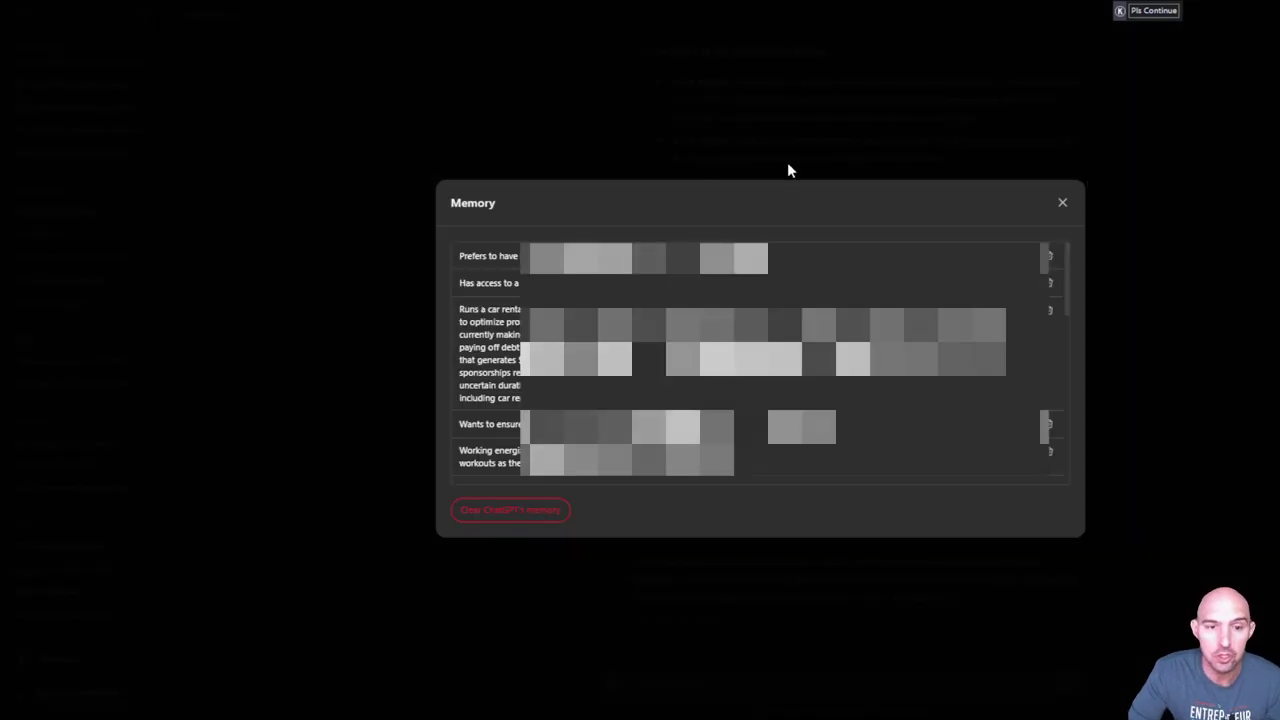
pyautogui.scroll(-3)
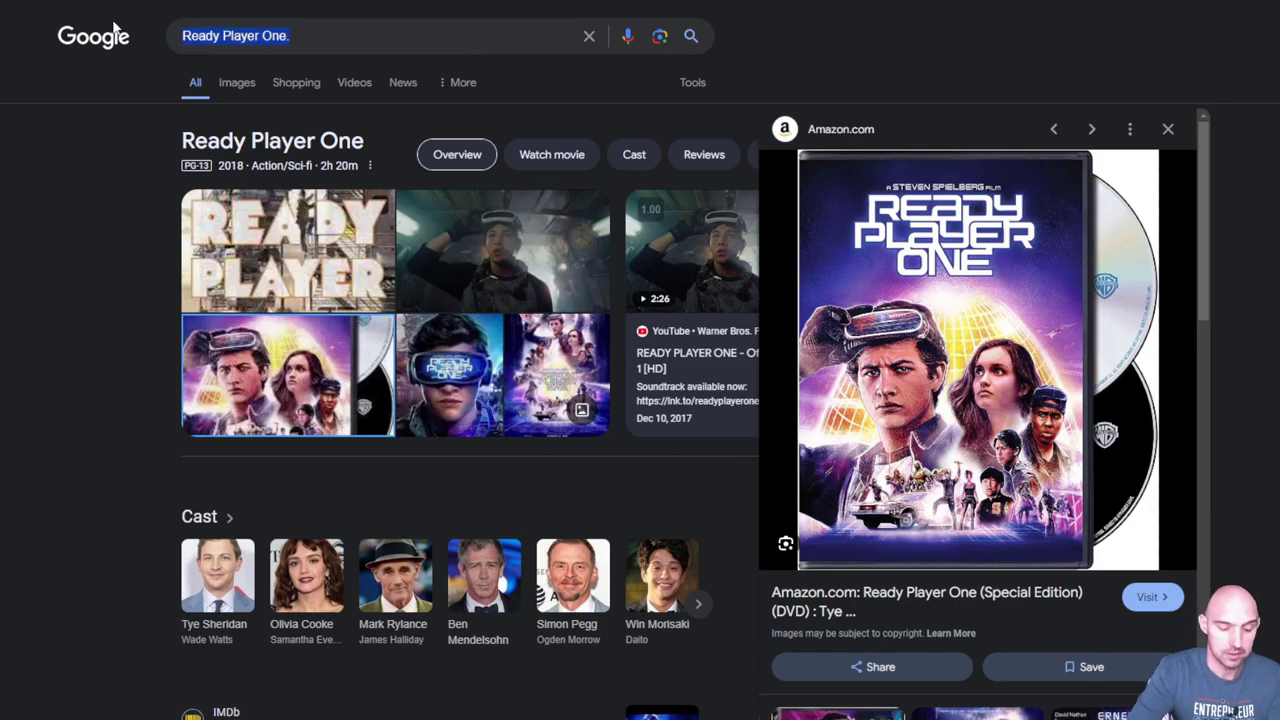
# - Search Google for 'neuro link' and open Neuralink's official site
pyautogui.write('neuro link')
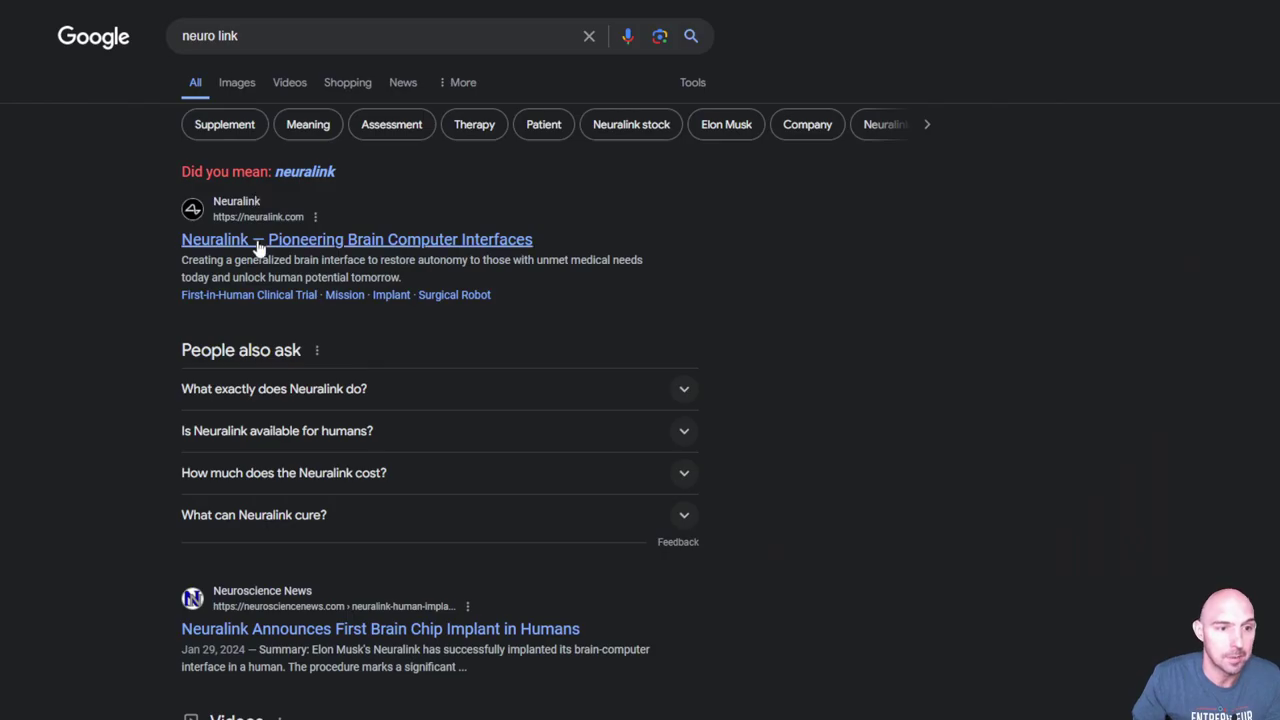
pyautogui.click(356, 239)
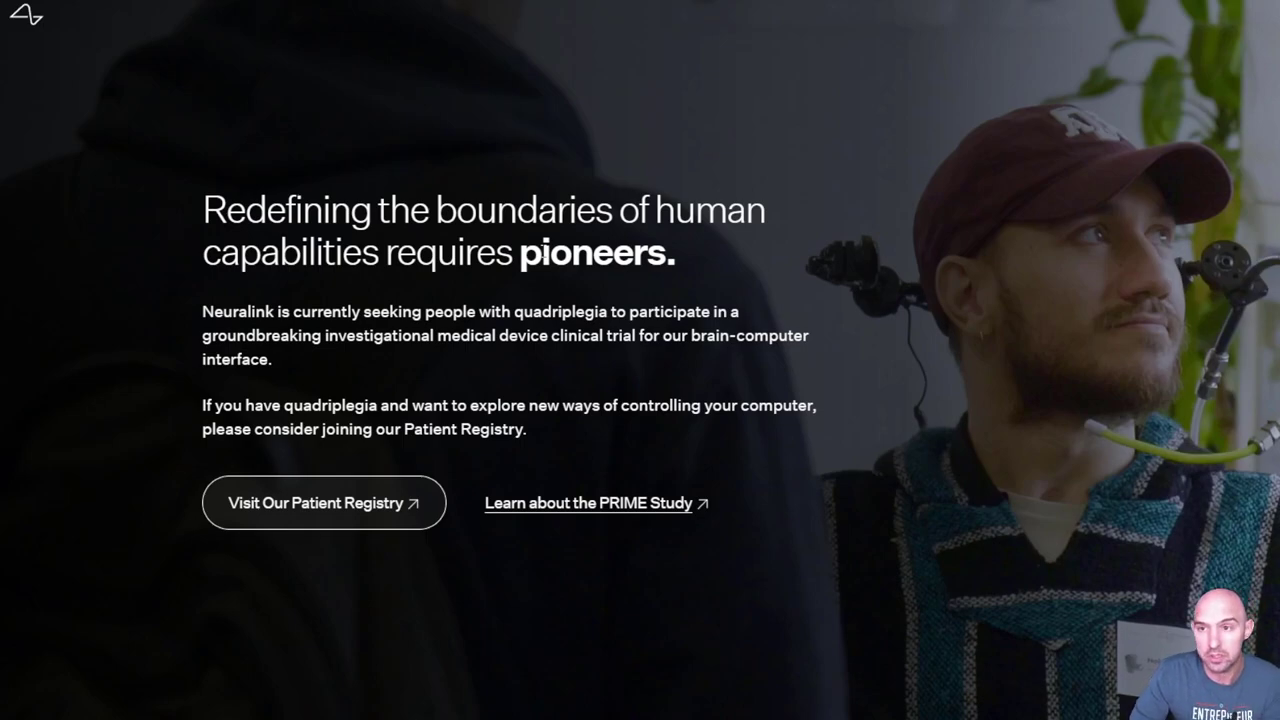
pyautogui.moveTo(423, 224)
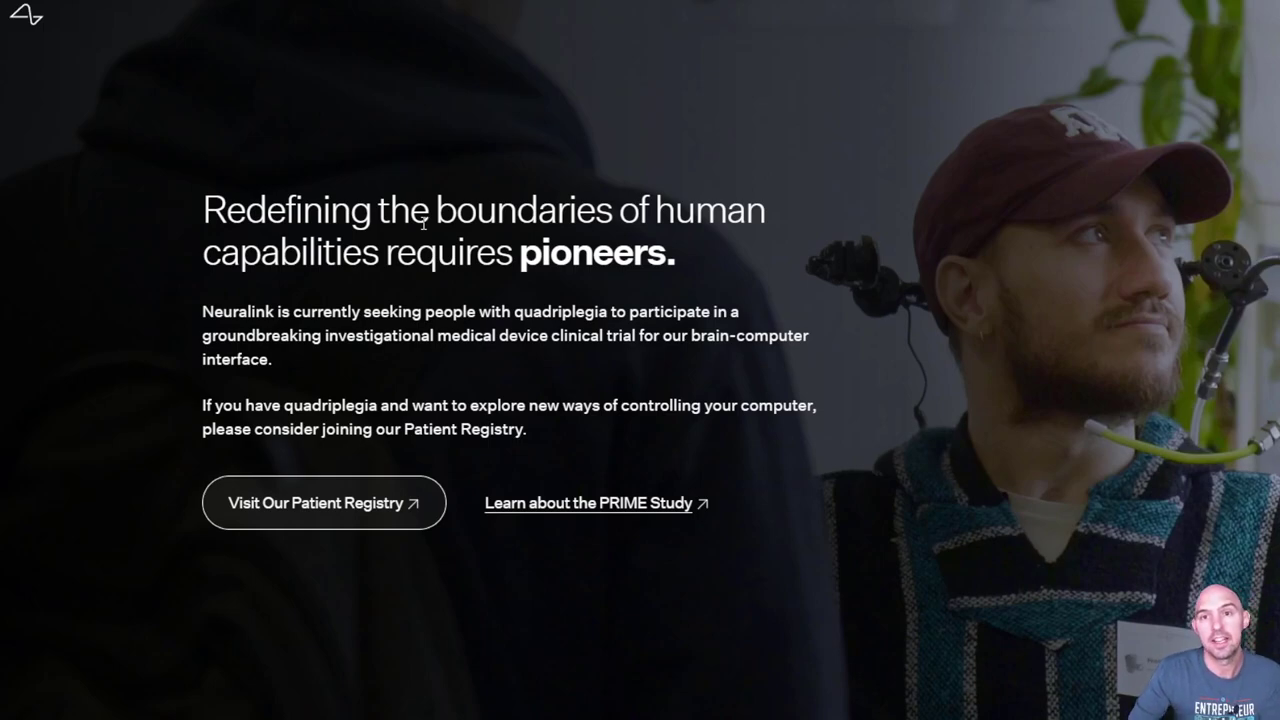
pyautogui.moveTo(437, 170)
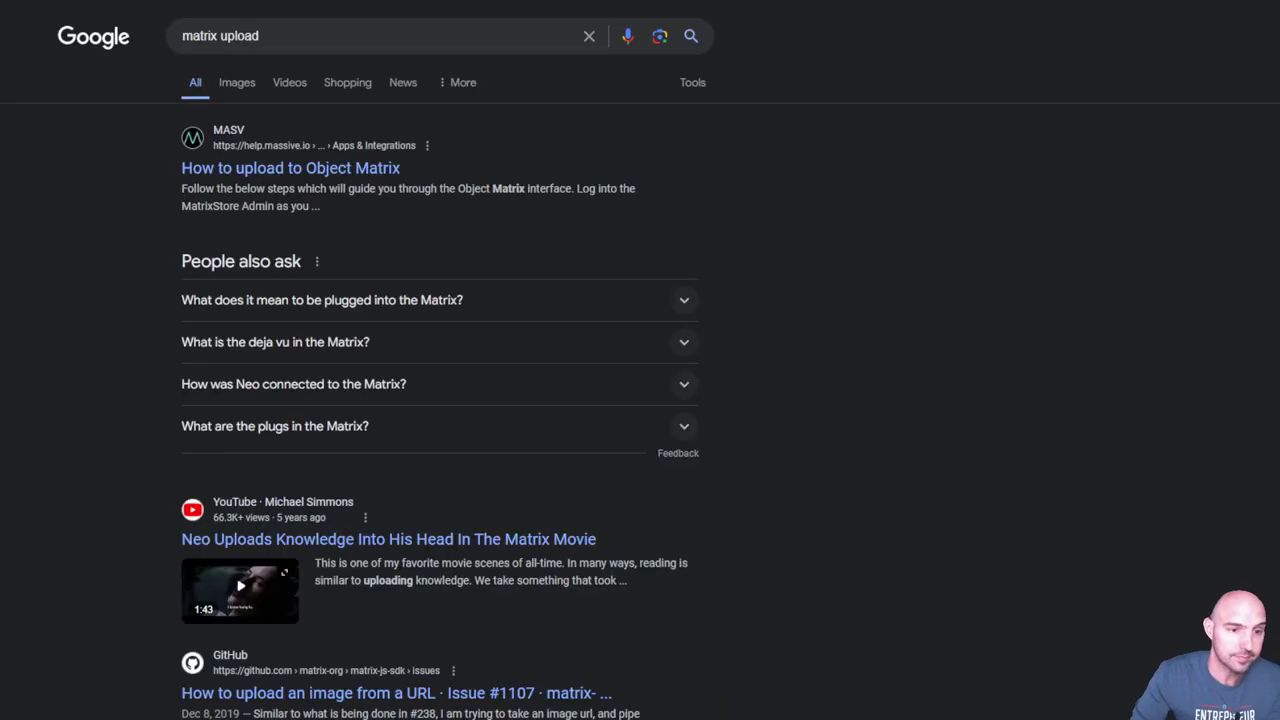
# - Show image results for 'matrix upload', with Matrix stills and brain-upload pictures
pyautogui.click(236, 82)
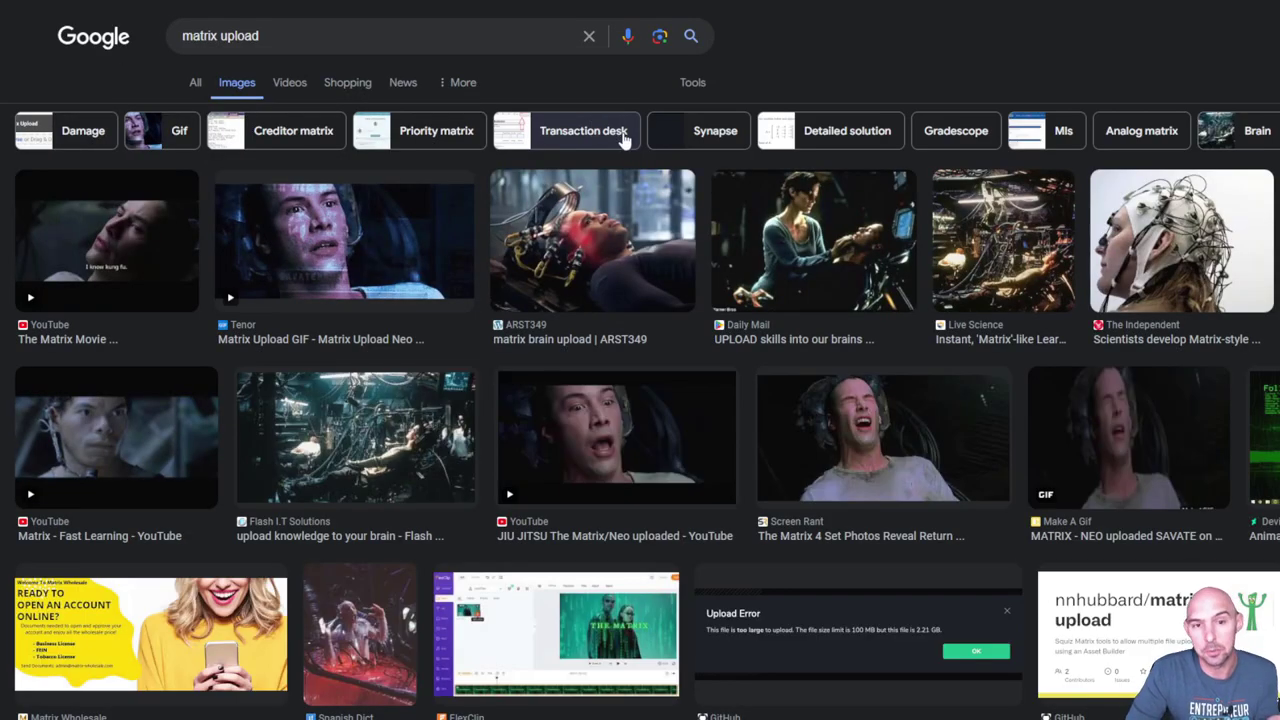
pyautogui.moveTo(1200, 230)
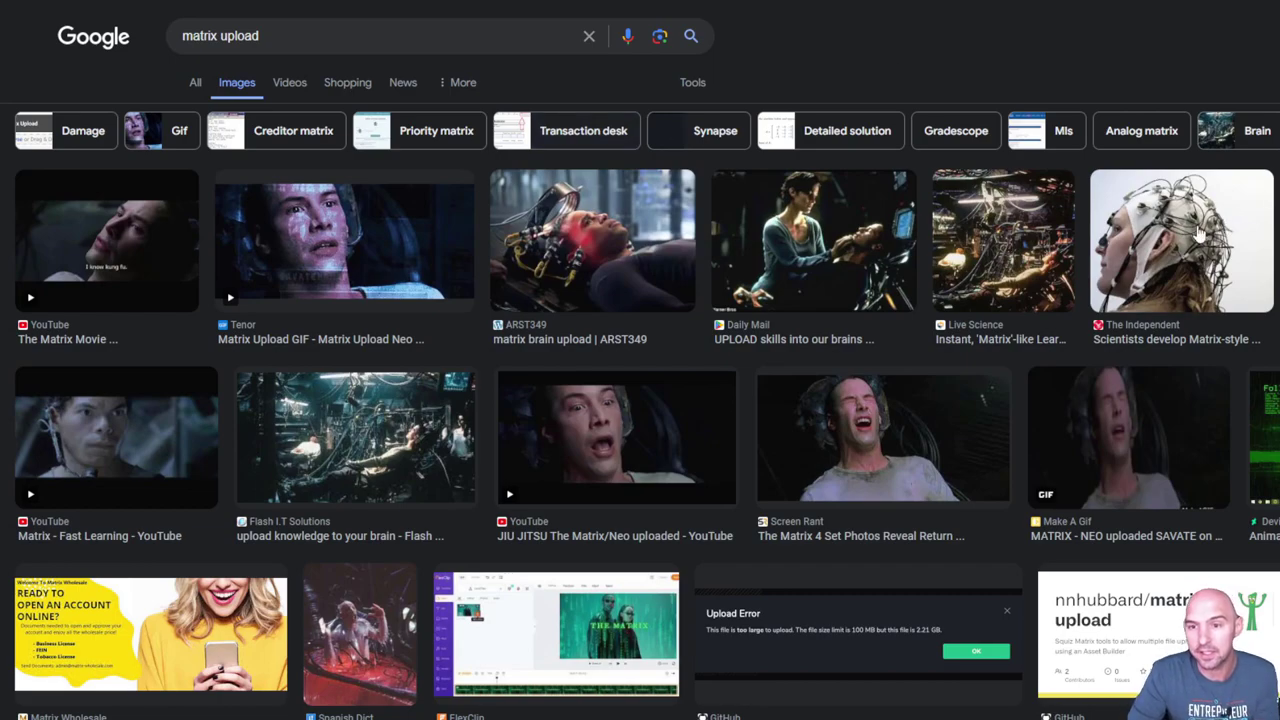
pyautogui.moveTo(450, 435)
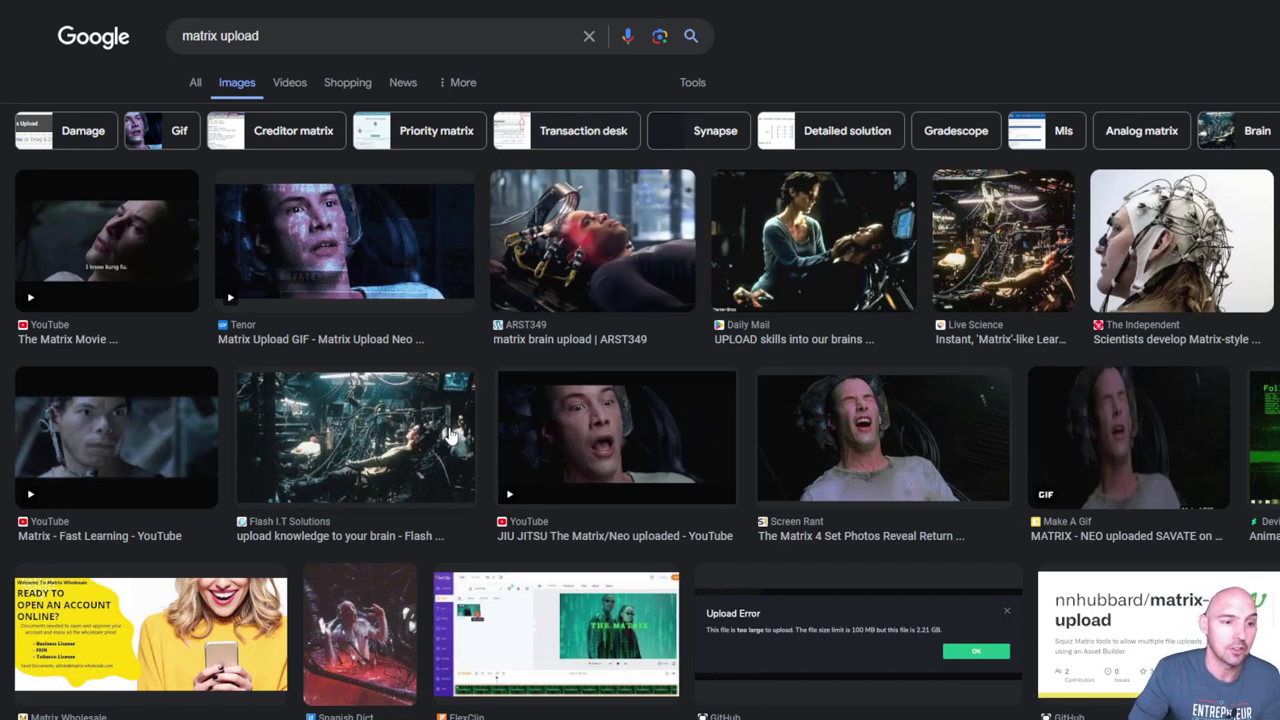
pyautogui.moveTo(533, 408)
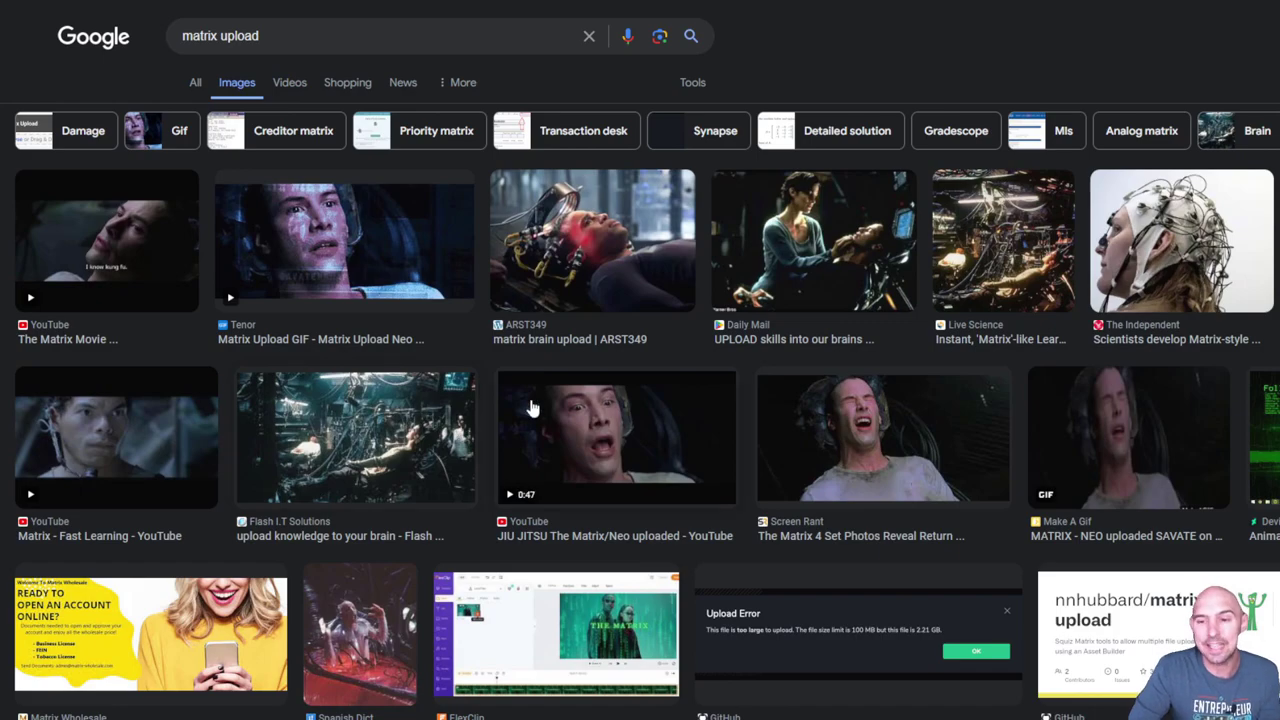
pyautogui.moveTo(640, 407)
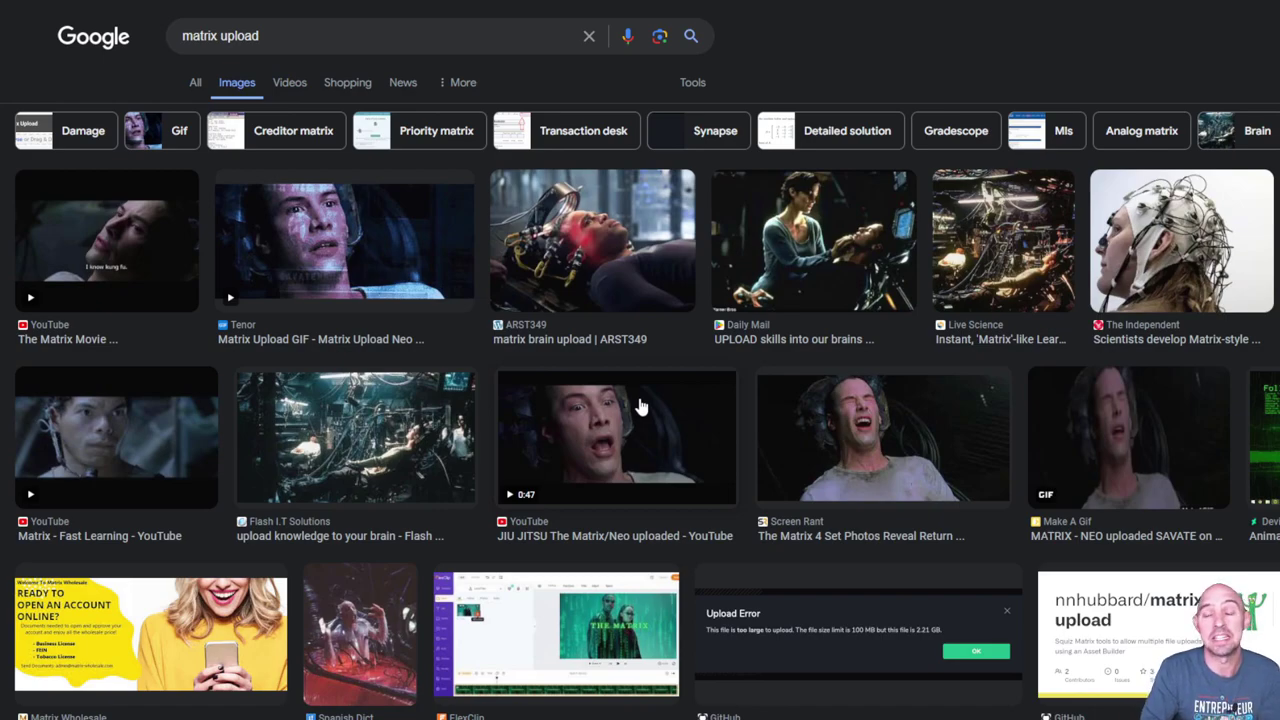
pyautogui.moveTo(658, 398)
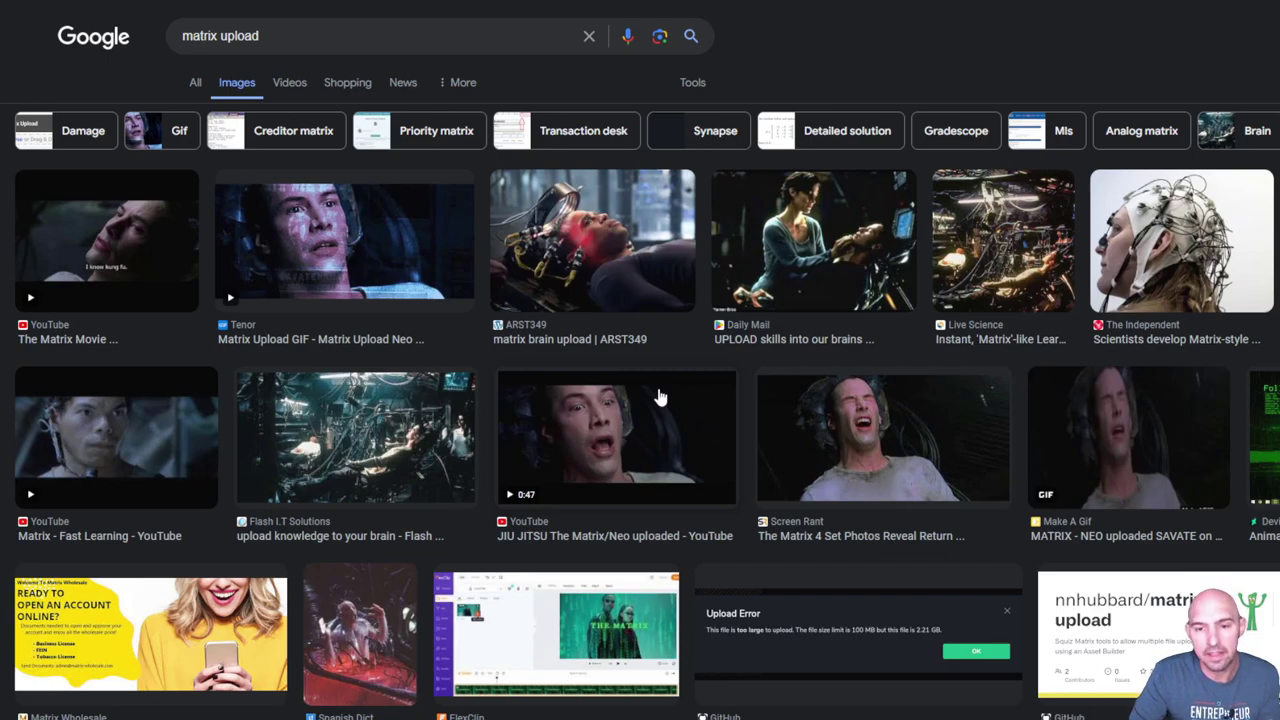
pyautogui.moveTo(659, 447)
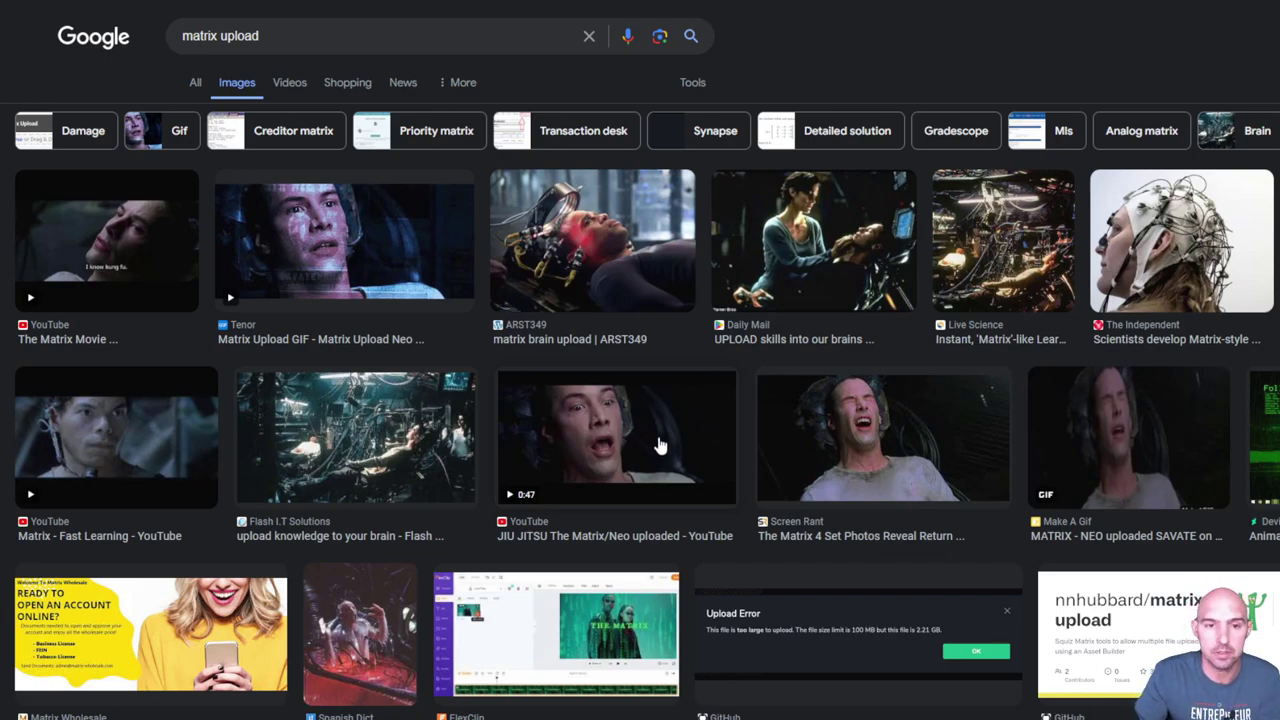
pyautogui.moveTo(587, 440)
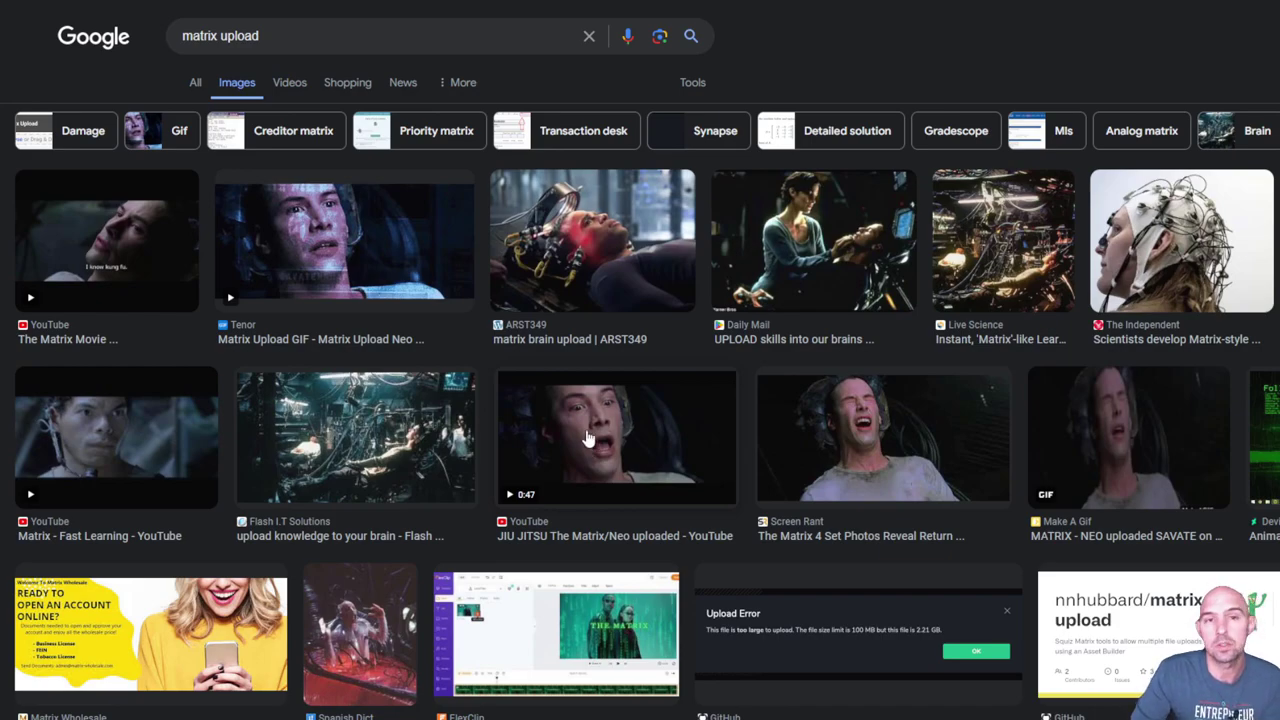
pyautogui.moveTo(828, 318)
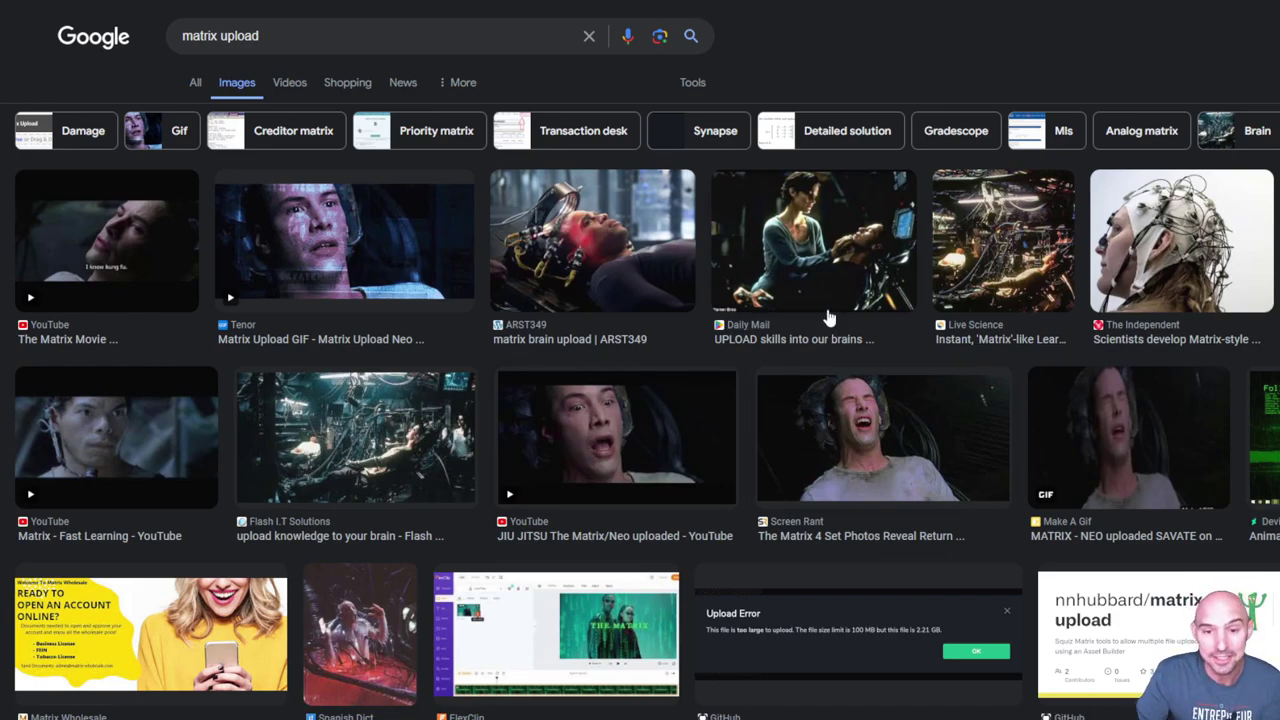
pyautogui.moveTo(835, 442)
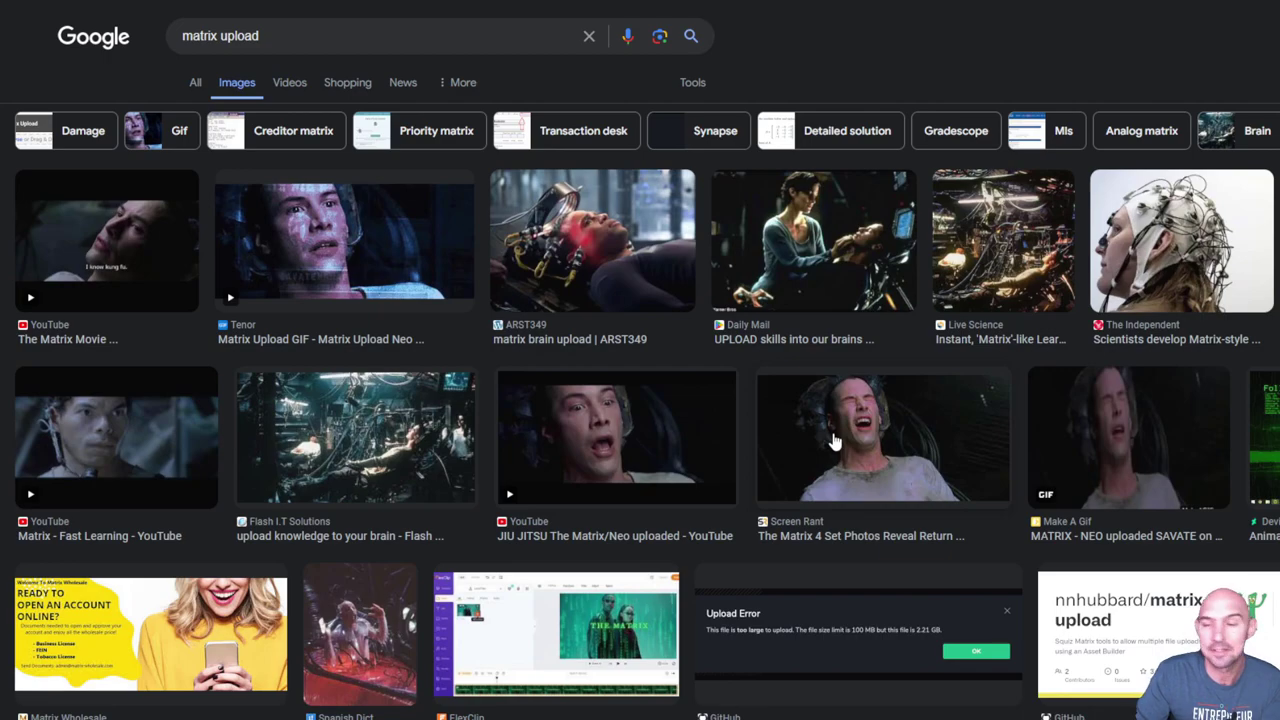
pyautogui.moveTo(835, 437)
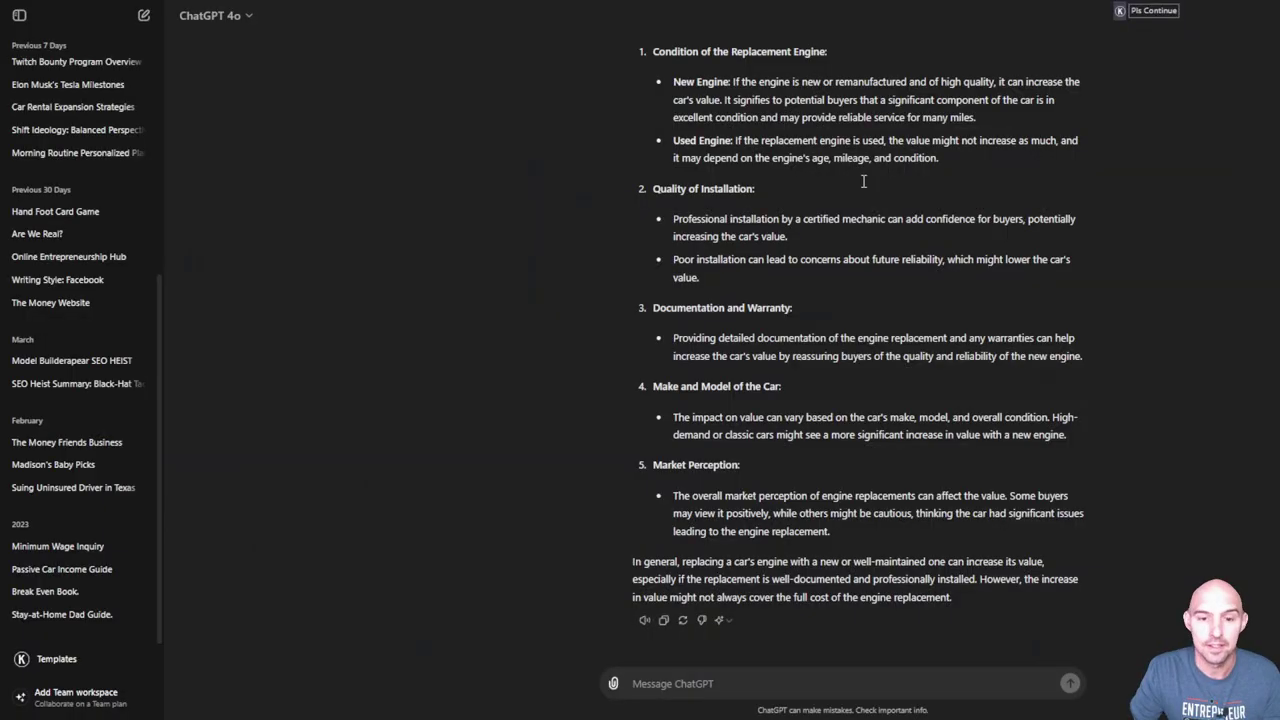
# - Scroll the ChatGPT sidebar up toward the 'God's Power and Abilities' conversation
pyautogui.scroll(3)
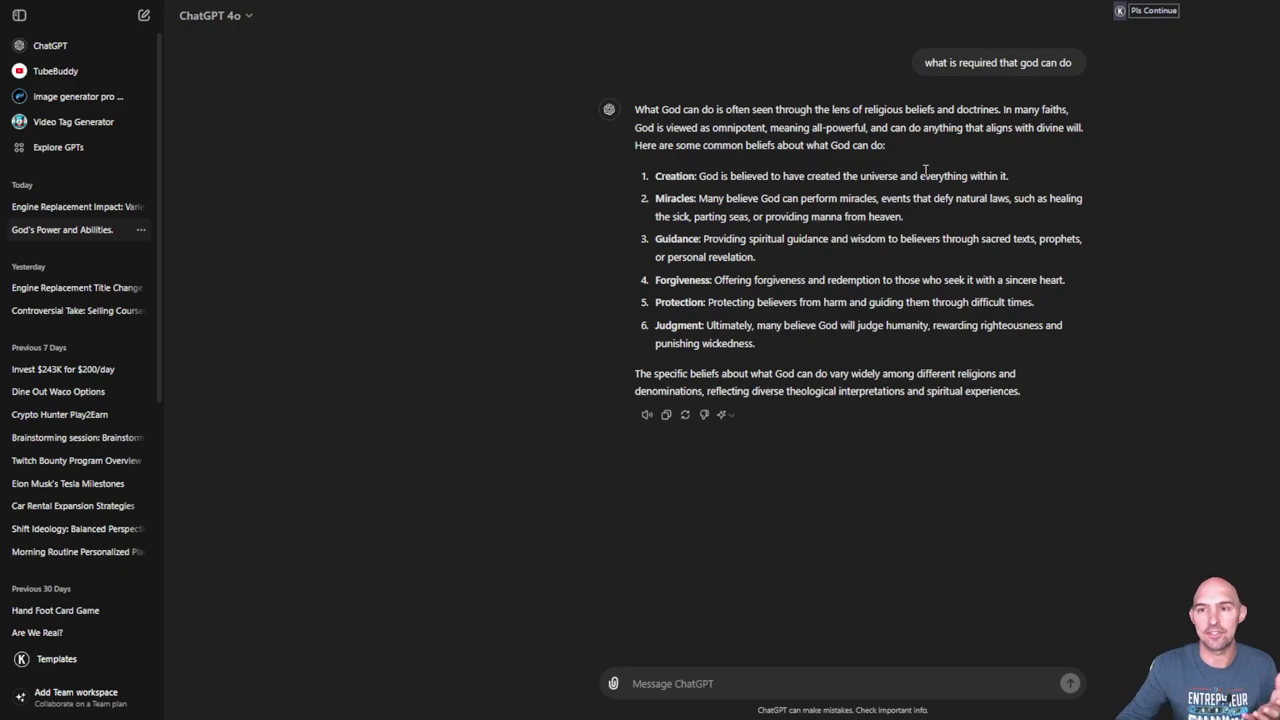
pyautogui.moveTo(909, 237)
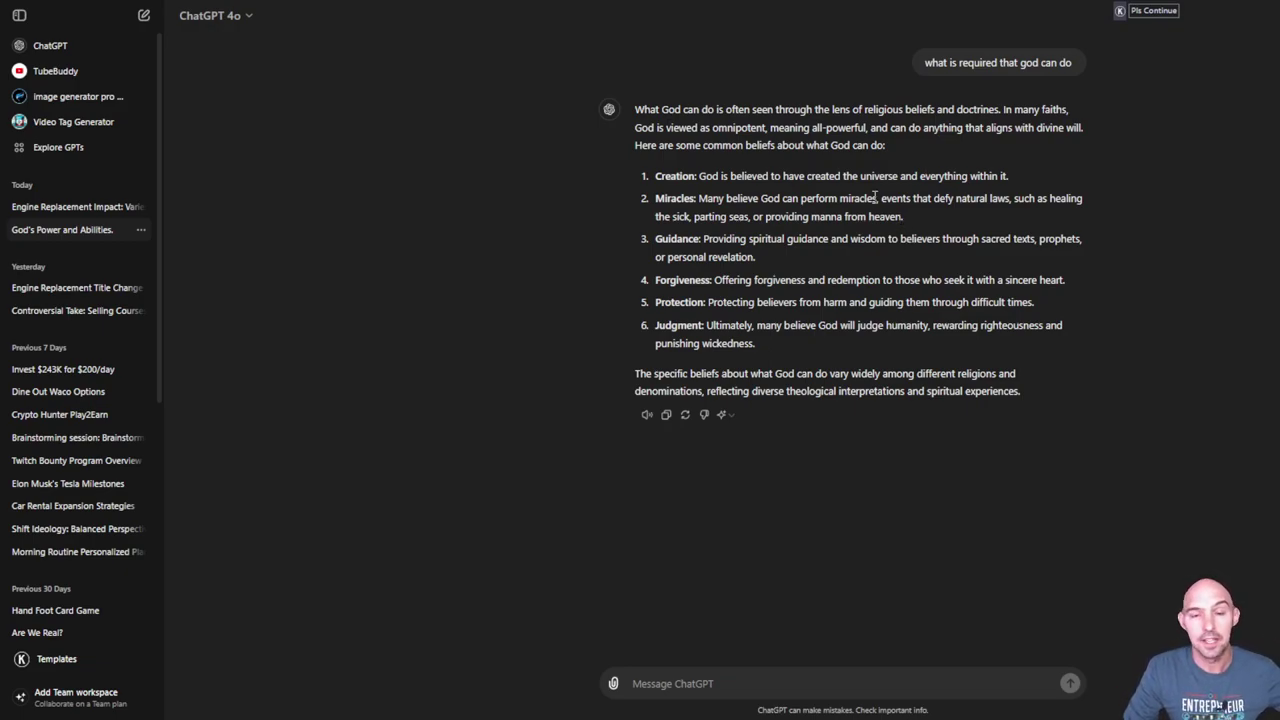
pyautogui.moveTo(758, 160)
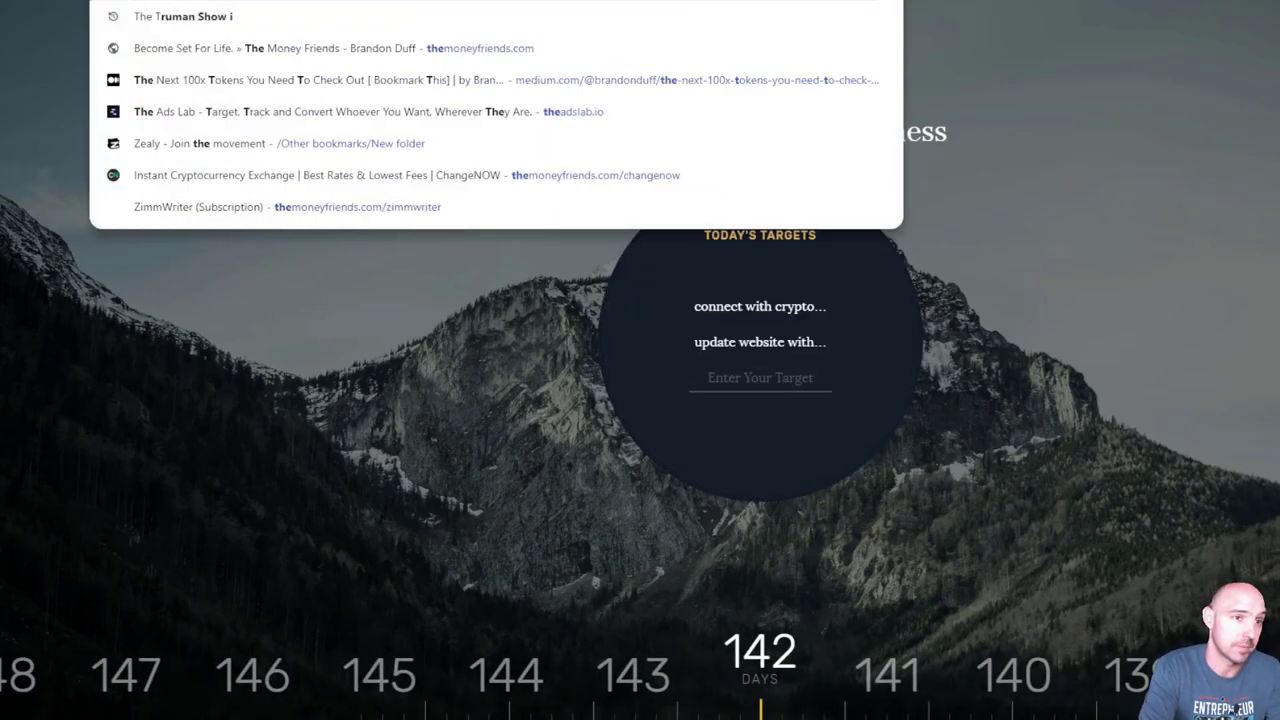
# - Search Google for 'the sims' and switch to image results
pyautogui.press('Return')
pyautogui.write('the sims')
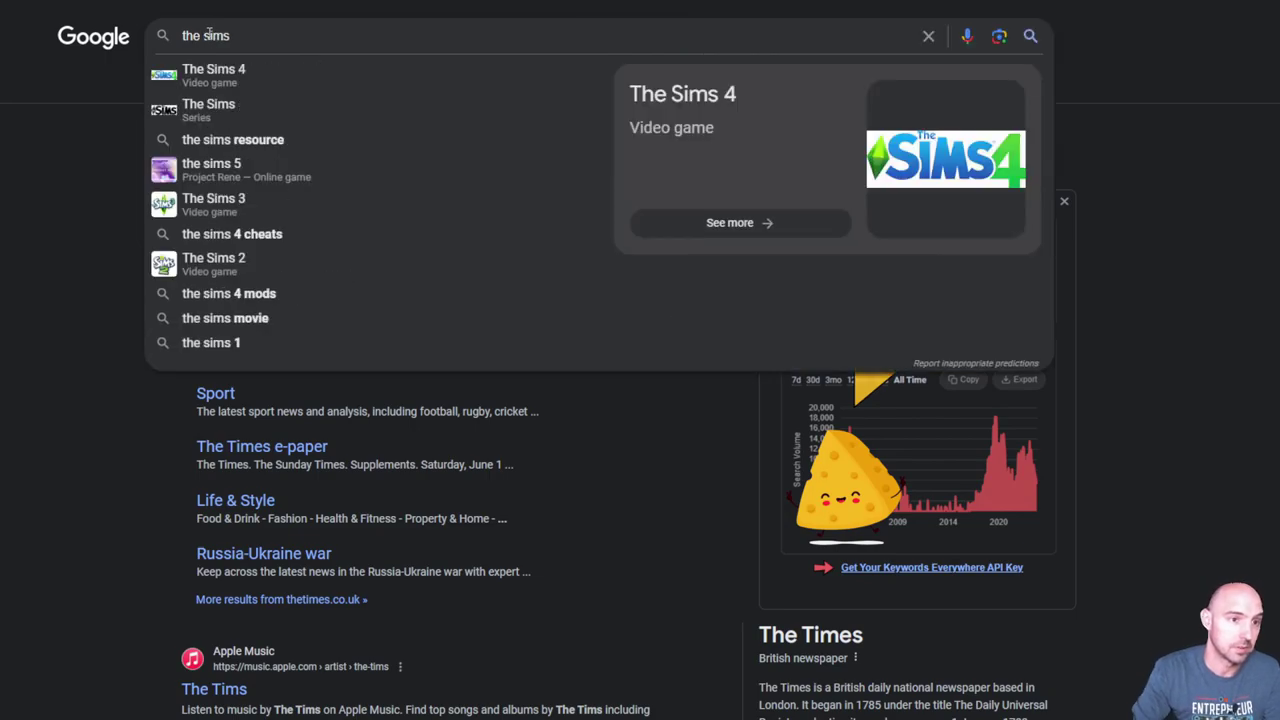
pyautogui.press('Return')
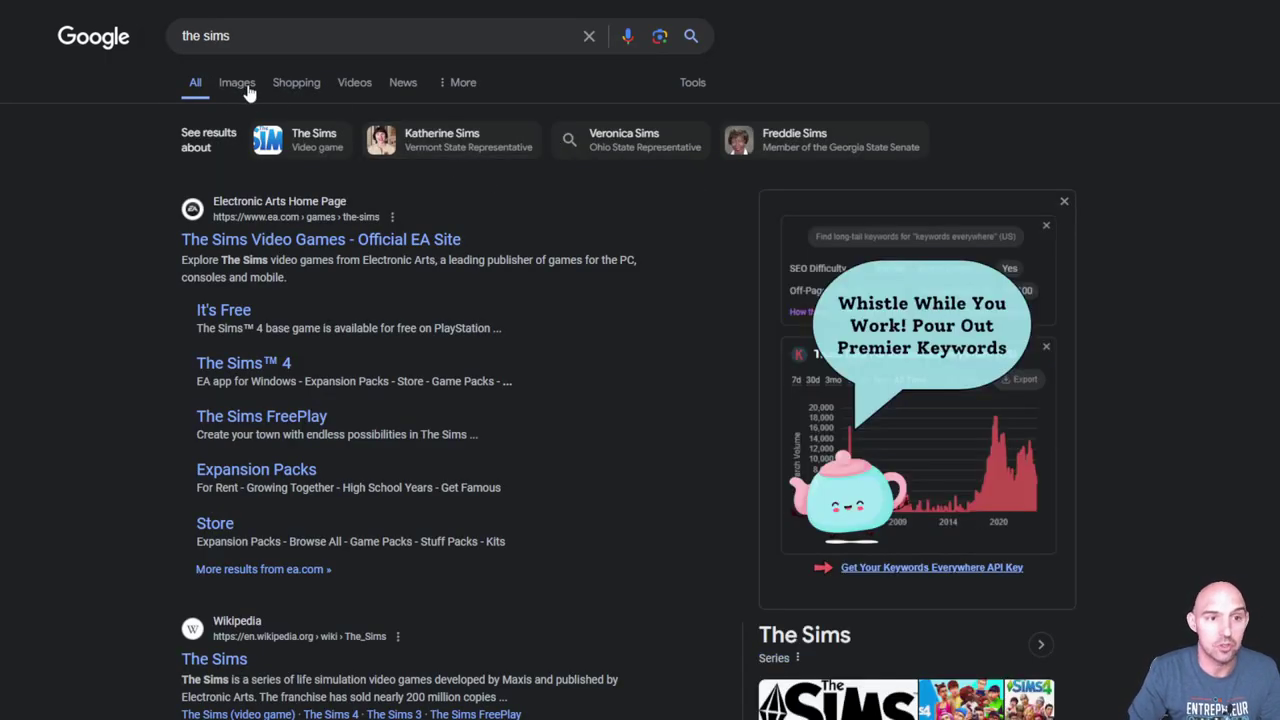
pyautogui.click(237, 82)
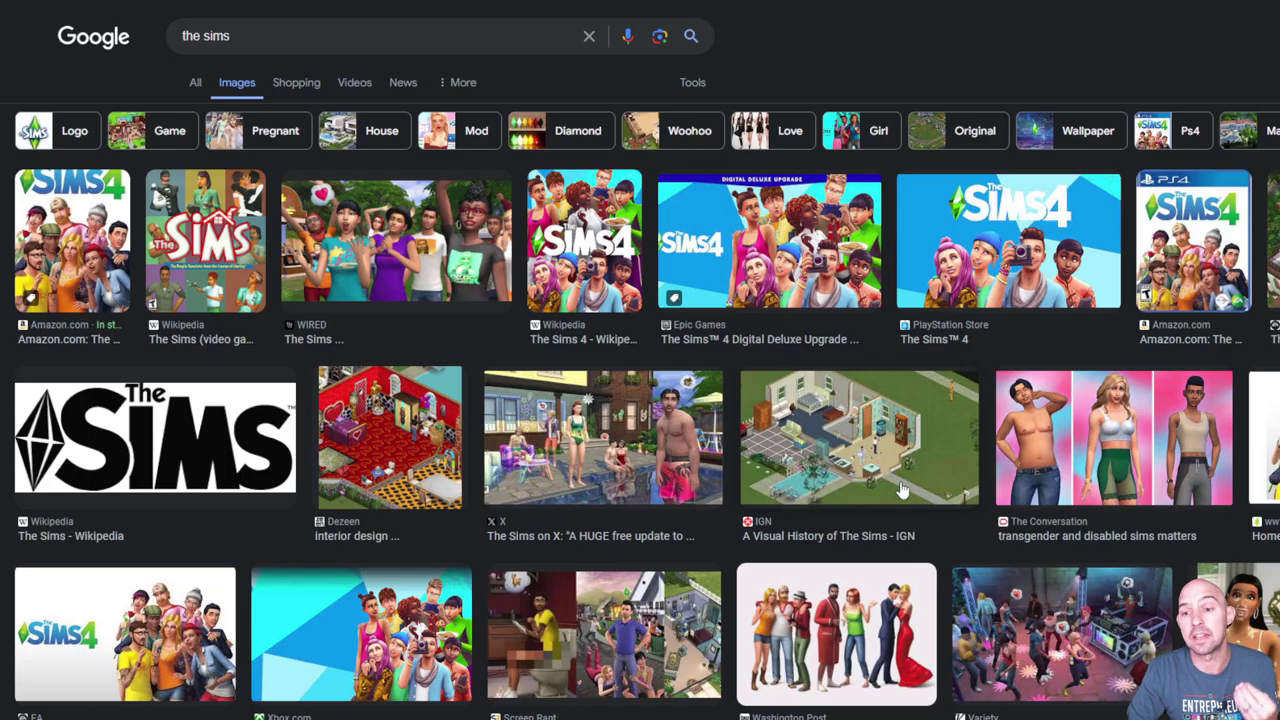
pyautogui.moveTo(845, 455)
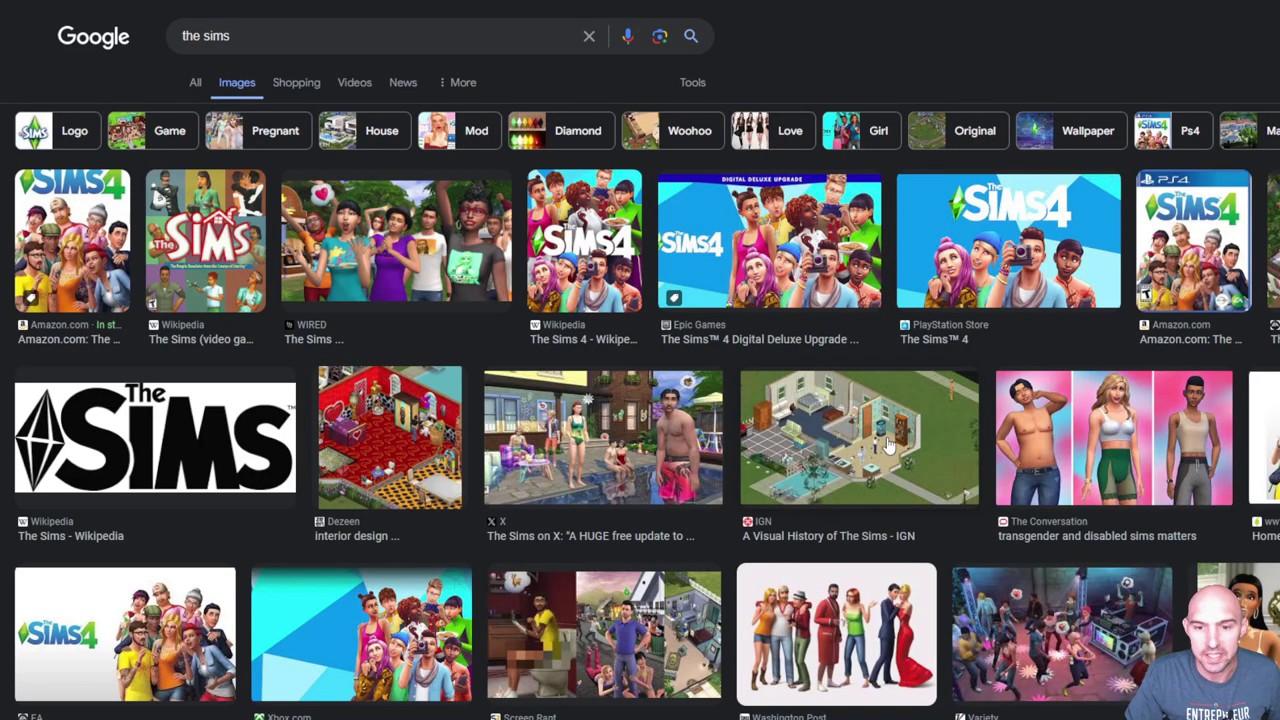
pyautogui.moveTo(645, 385)
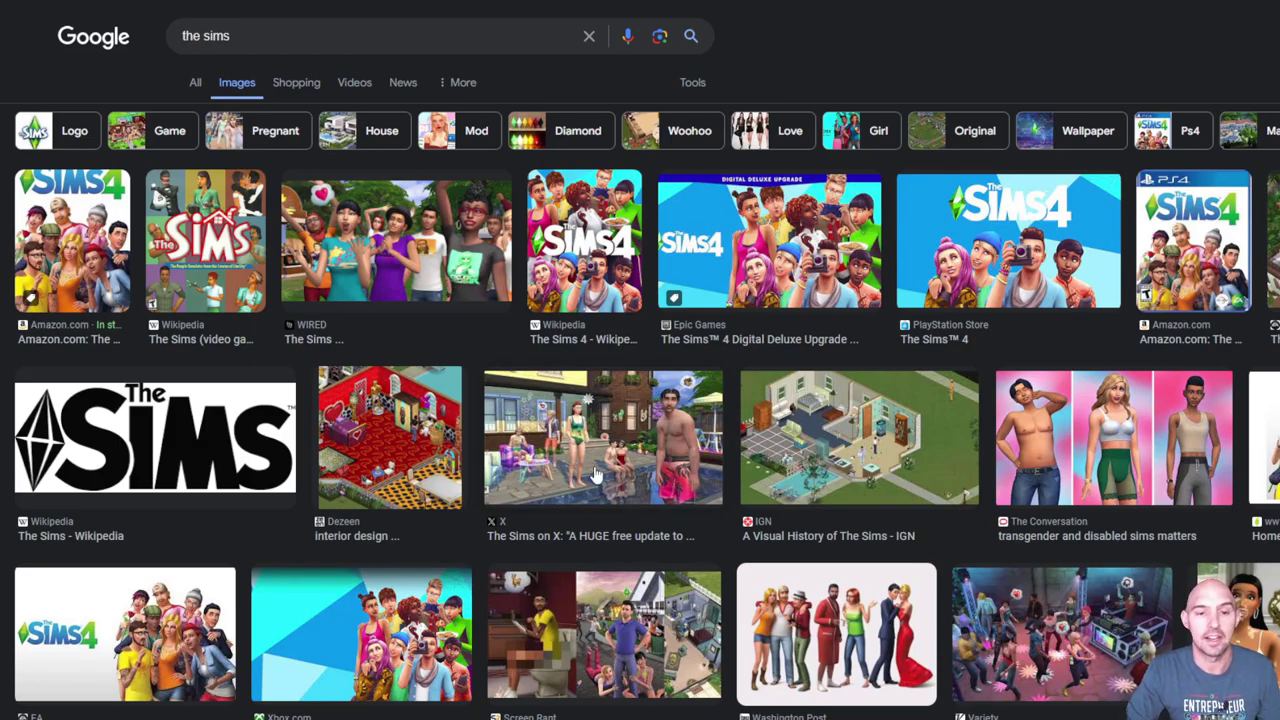
pyautogui.moveTo(497, 525)
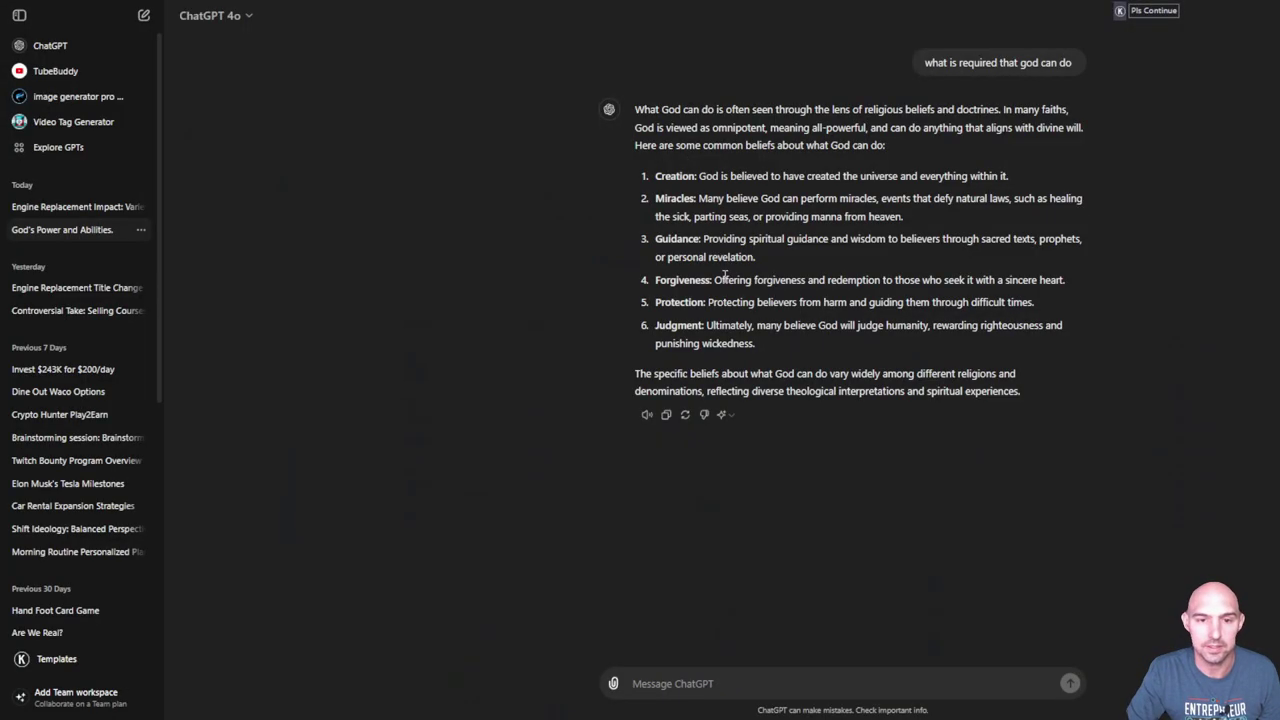
pyautogui.moveTo(725, 278)
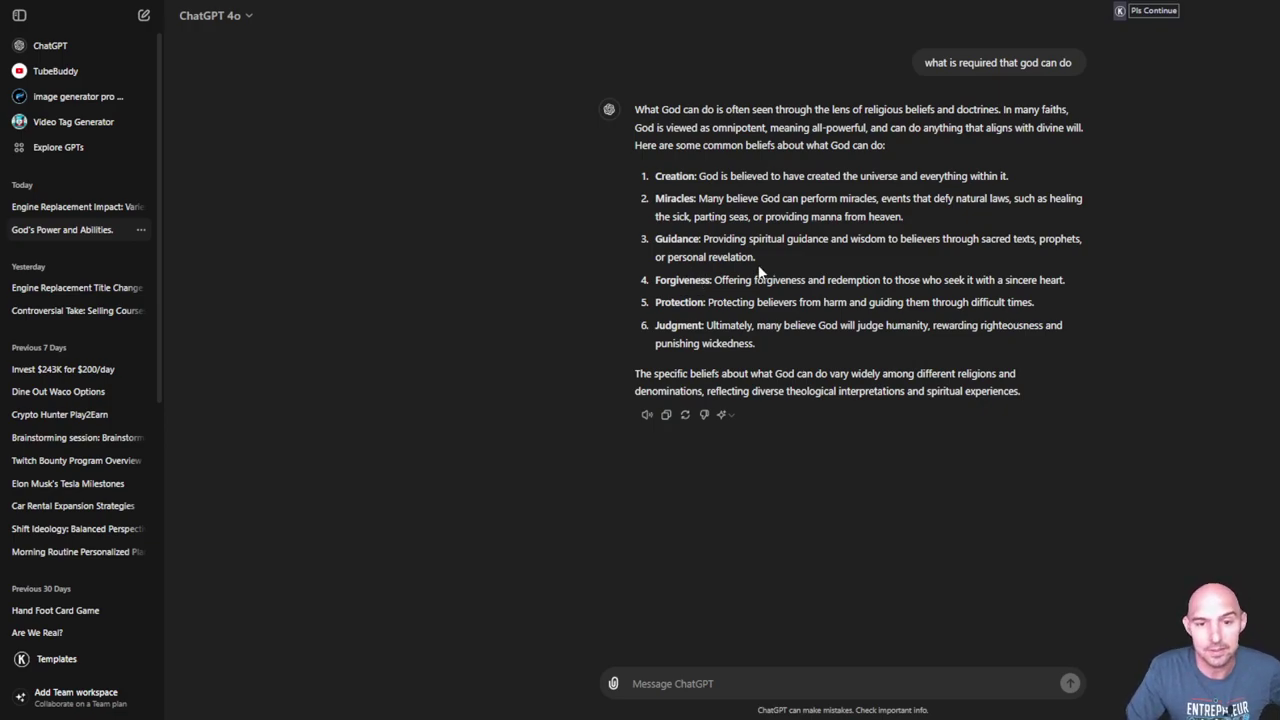
pyautogui.moveTo(666, 303)
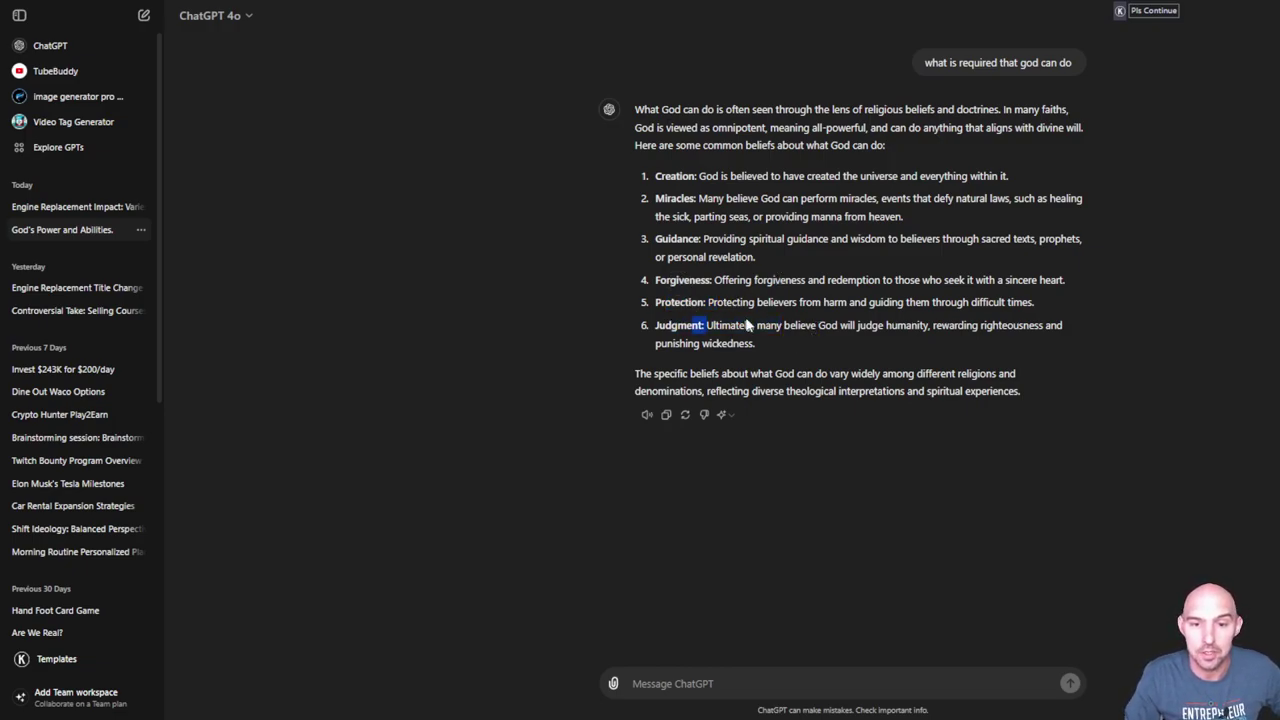
pyautogui.moveTo(635, 109); pyautogui.dragTo(755, 343)
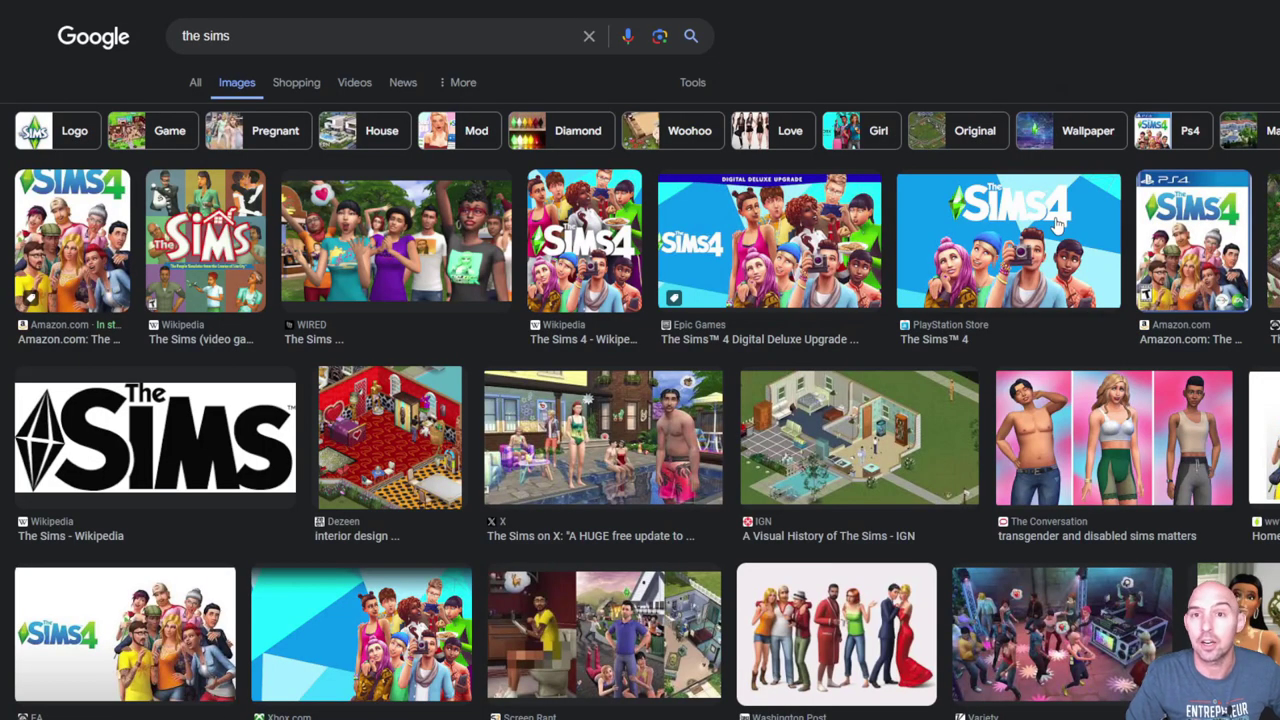
pyautogui.moveTo(945, 210)
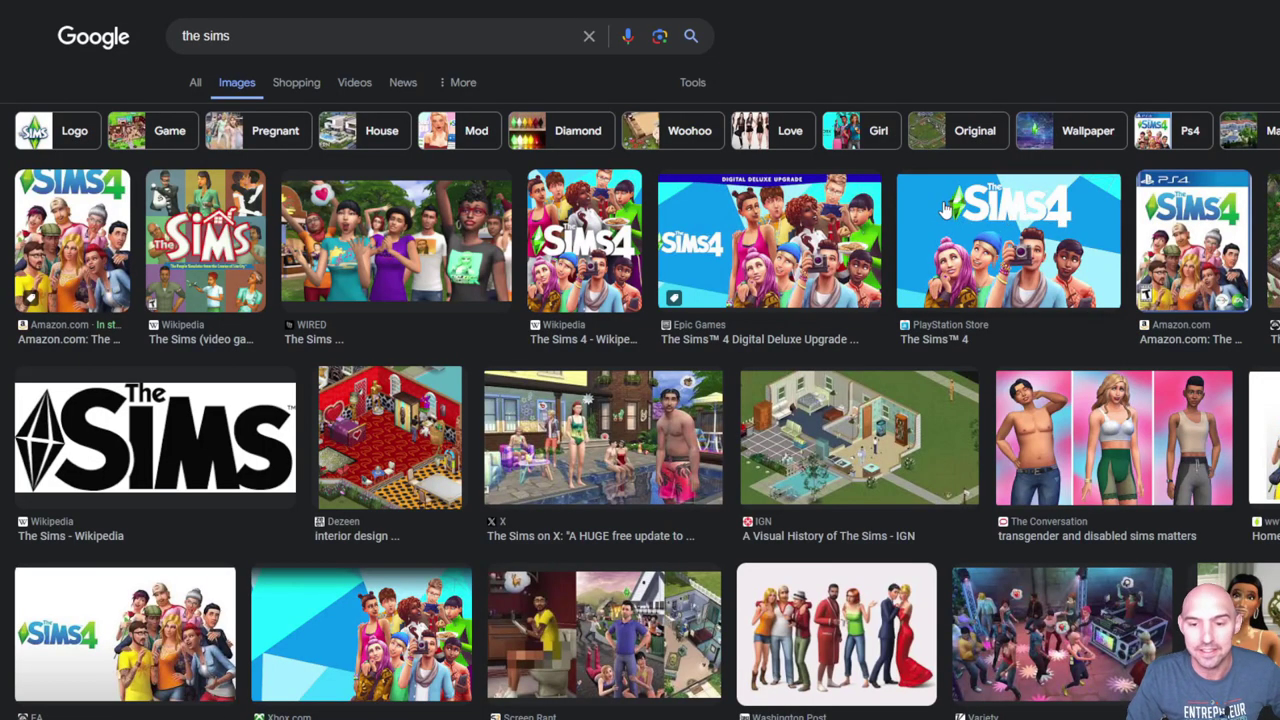
pyautogui.moveTo(800, 150)
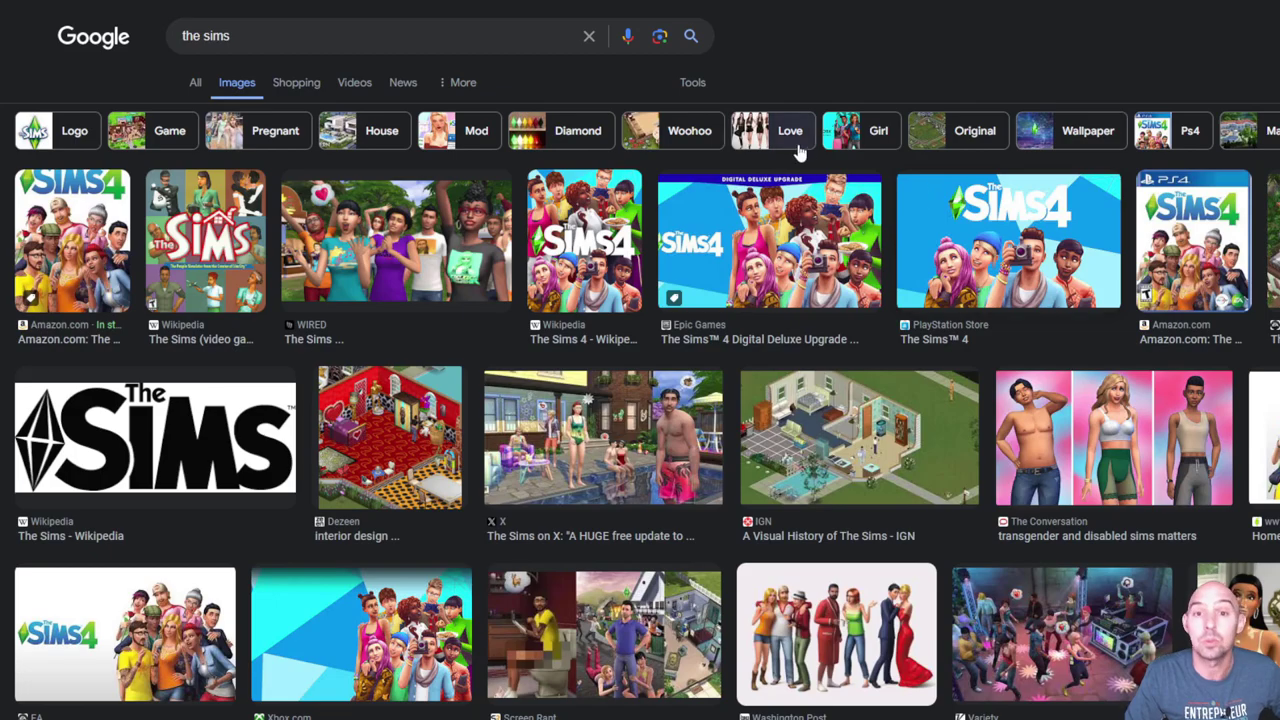
pyautogui.moveTo(658, 187)
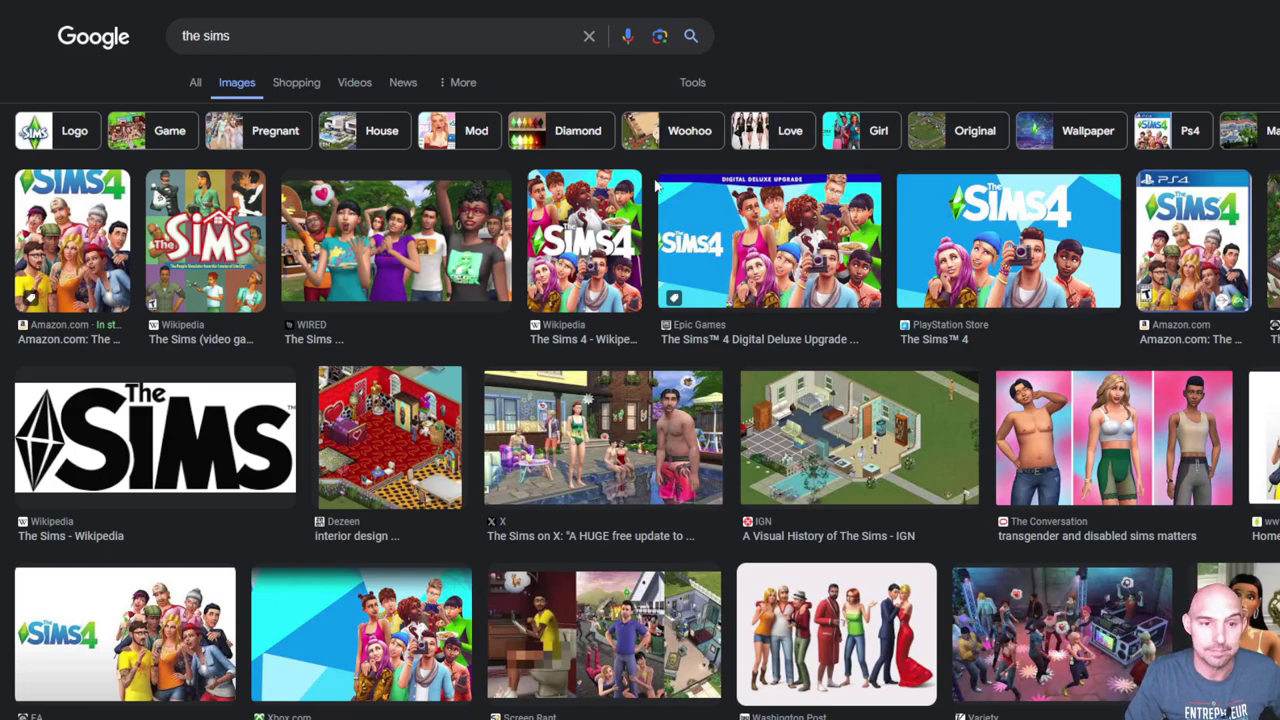
pyautogui.moveTo(440, 242)
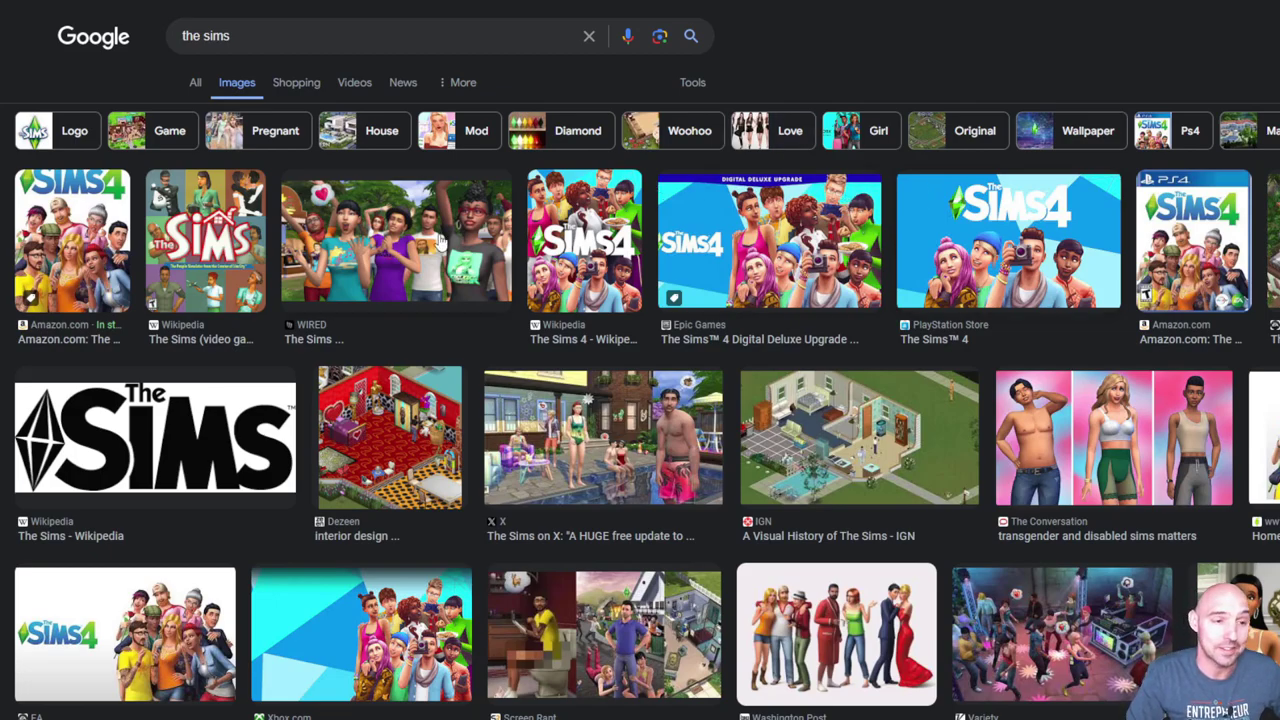
pyautogui.moveTo(785, 275)
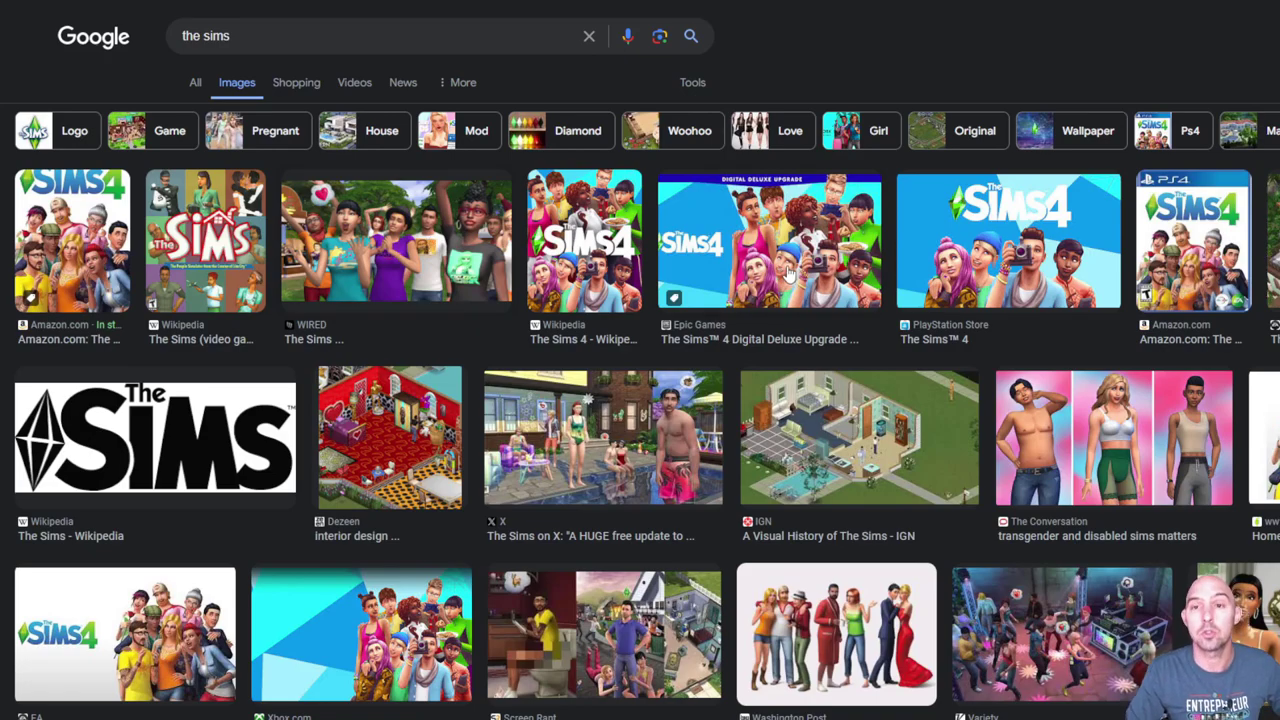
pyautogui.moveTo(1096, 257)
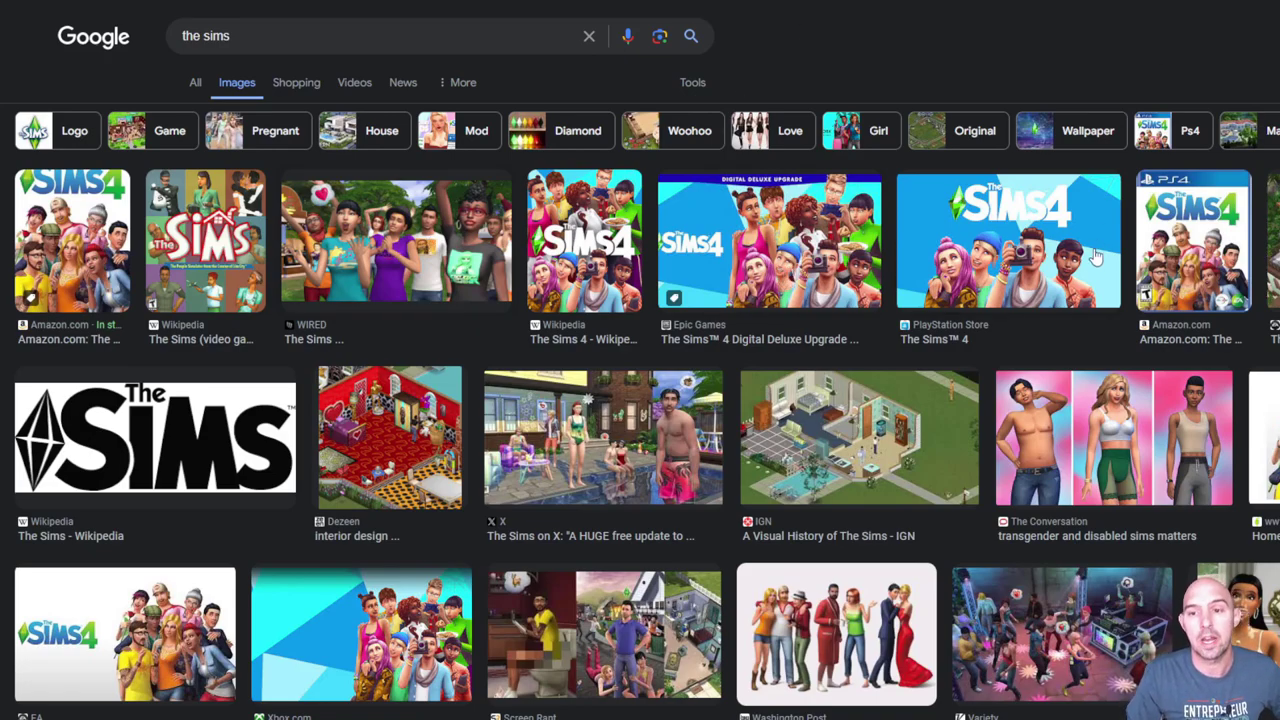